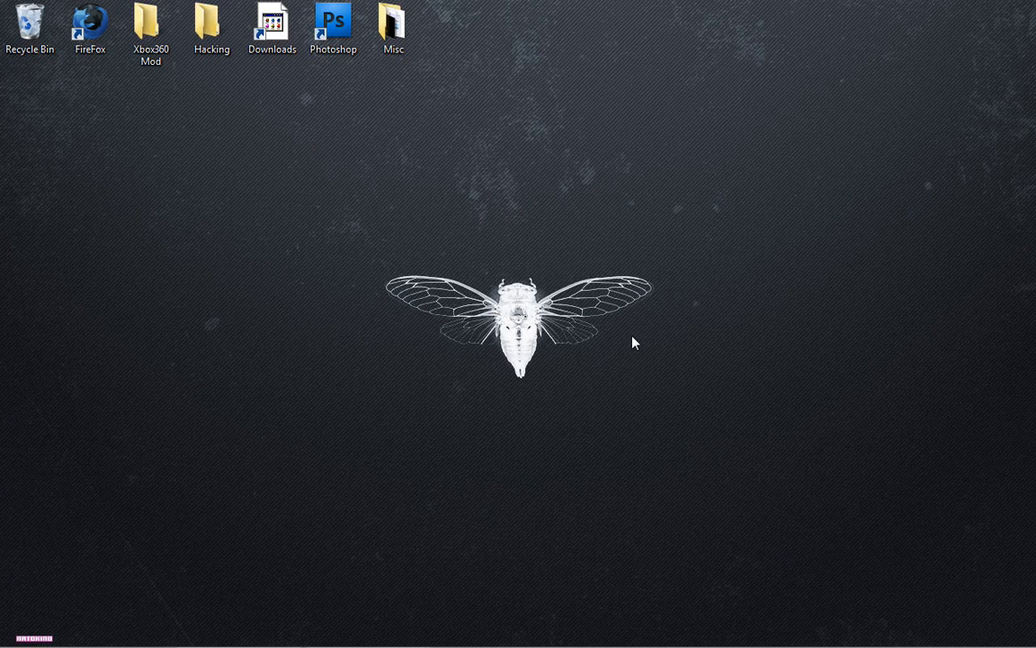
{"action": "mouse_move", "coordinate": [486, 368]}
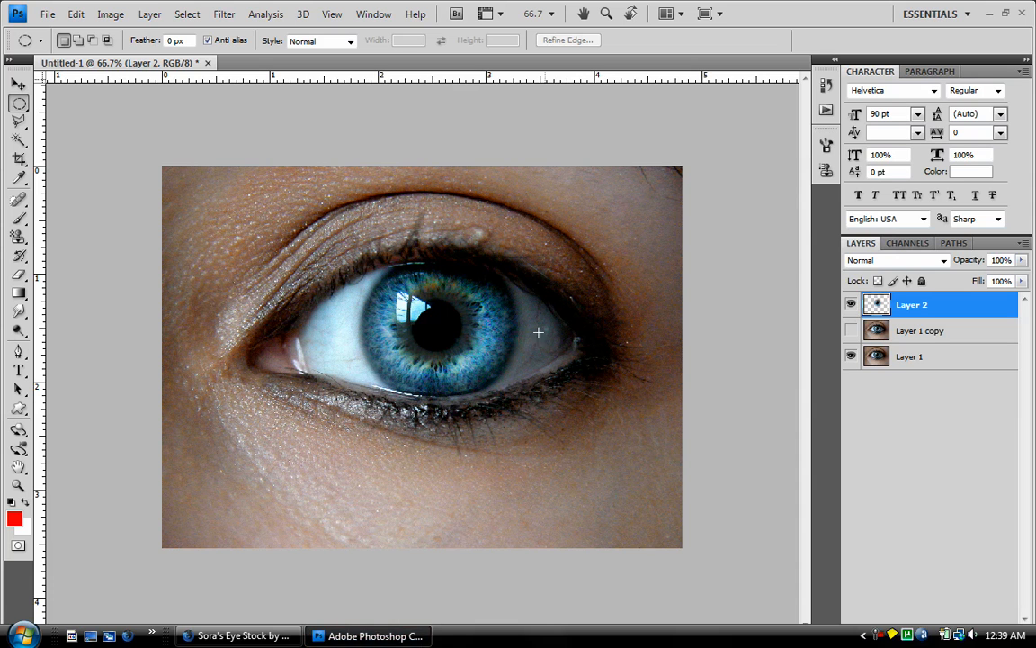
{"action": "mouse_move", "coordinate": [511, 356]}
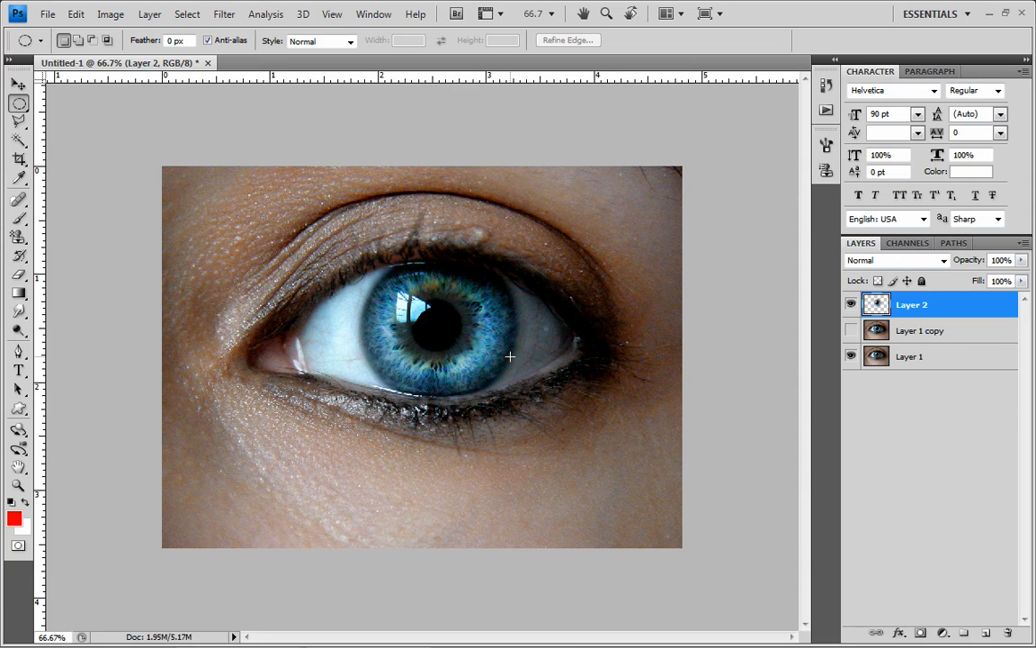
{"action": "mouse_move", "coordinate": [802, 322]}
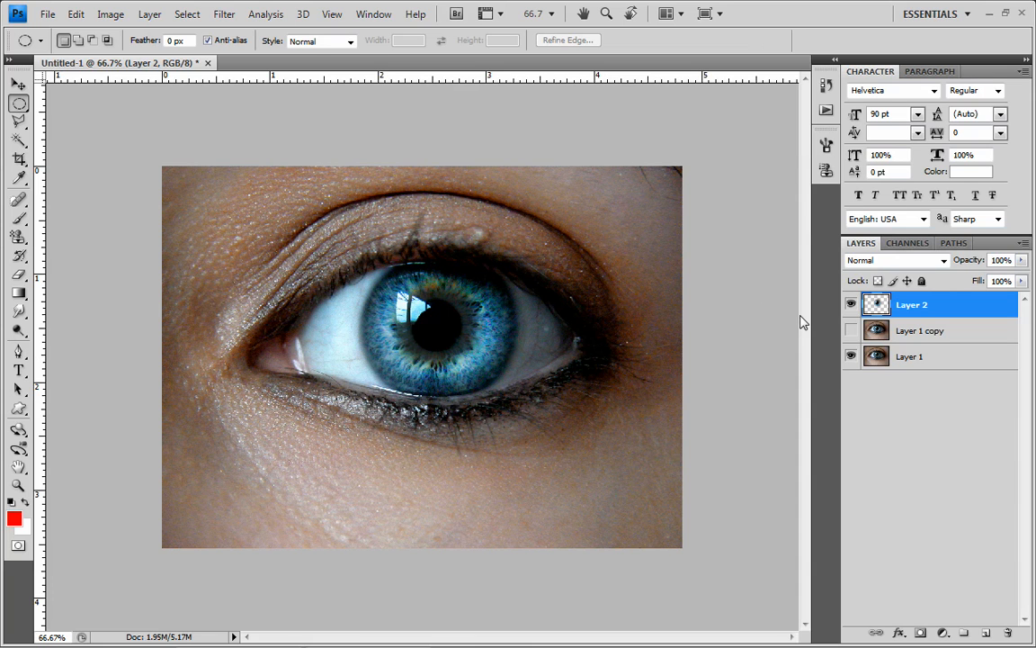
{"action": "mouse_move", "coordinate": [795, 313]}
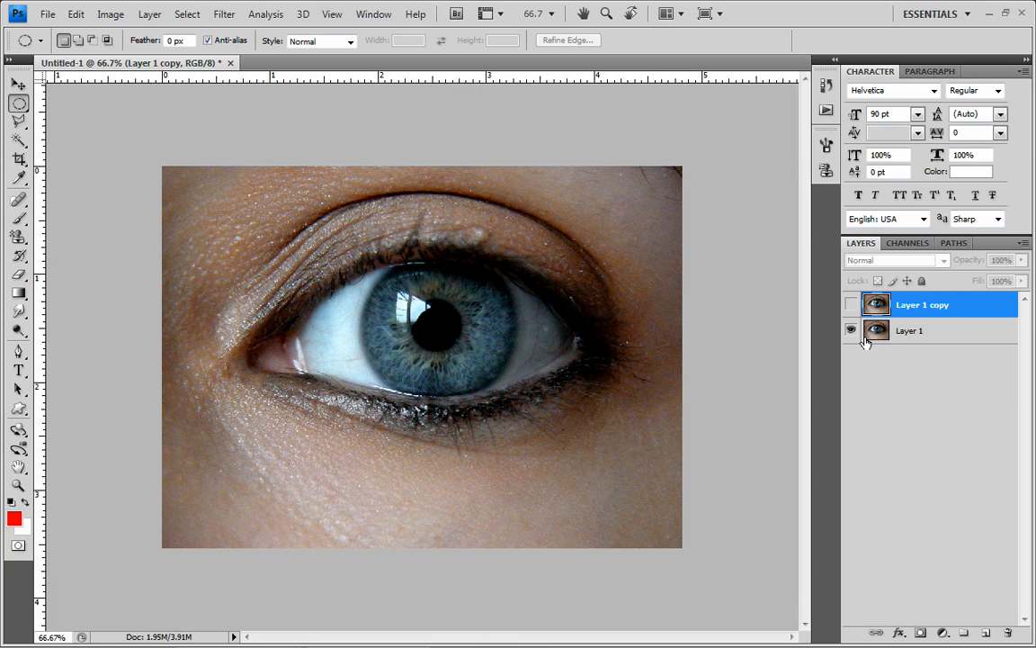
{"action": "mouse_move", "coordinate": [876, 331]}
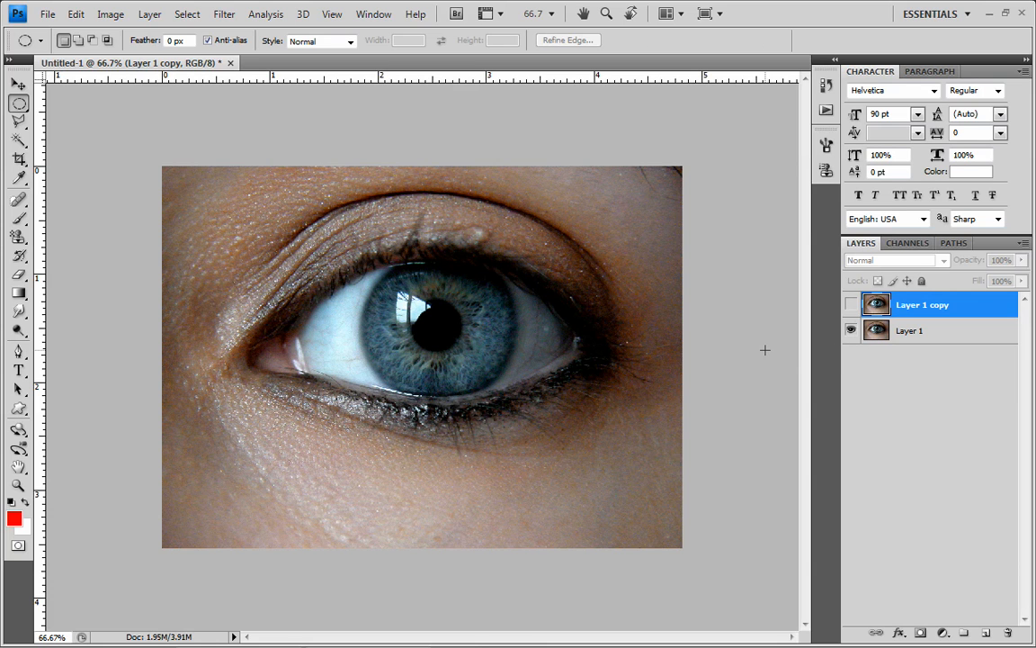
Step: Show Layer 1 copy again and make it the active layer above Layer 1
{"action": "left_click", "coordinate": [851, 304]}
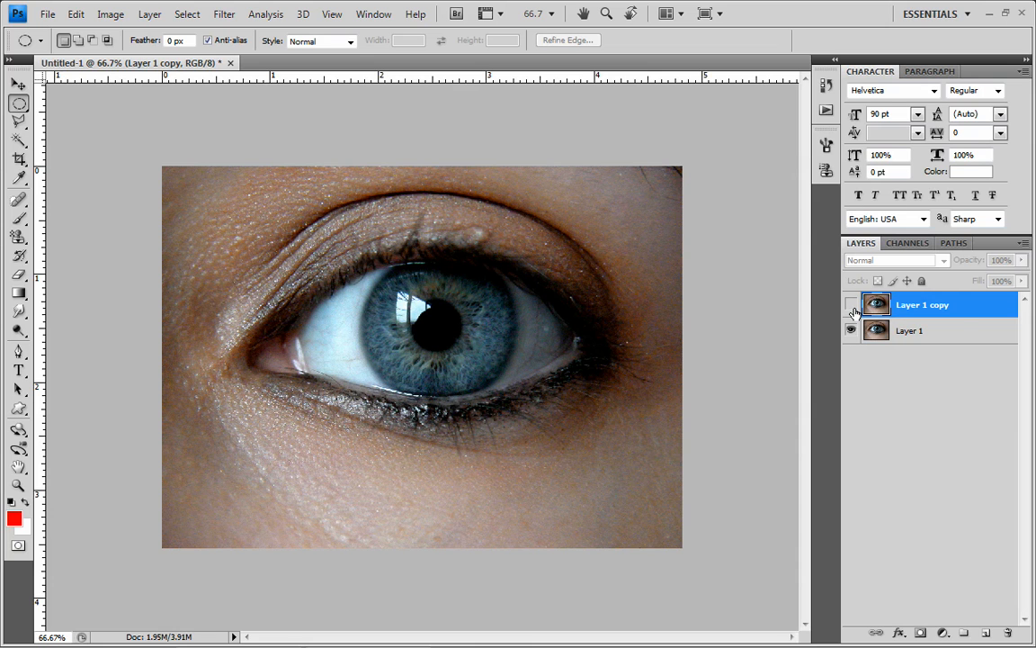
{"action": "left_click", "coordinate": [849, 306]}
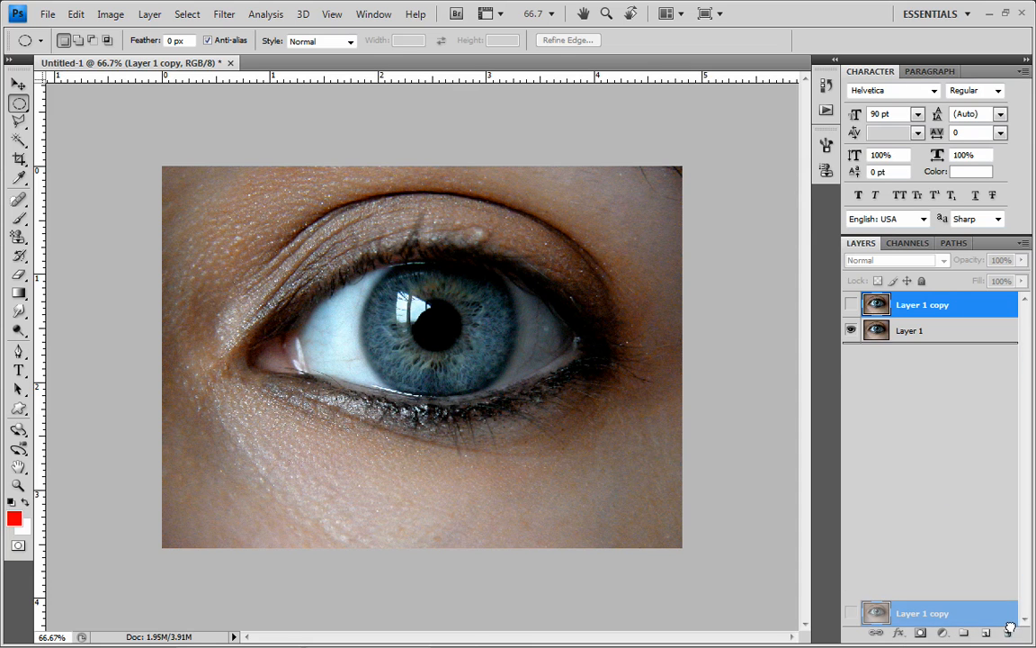
{"action": "left_click", "coordinate": [1007, 631]}
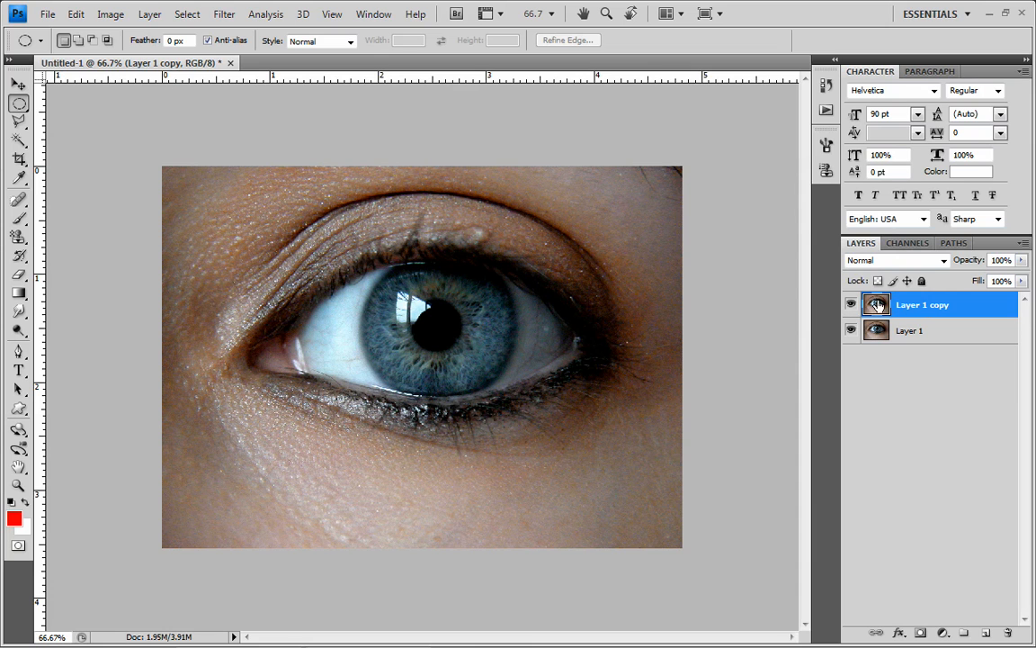
{"action": "mouse_move", "coordinate": [388, 270]}
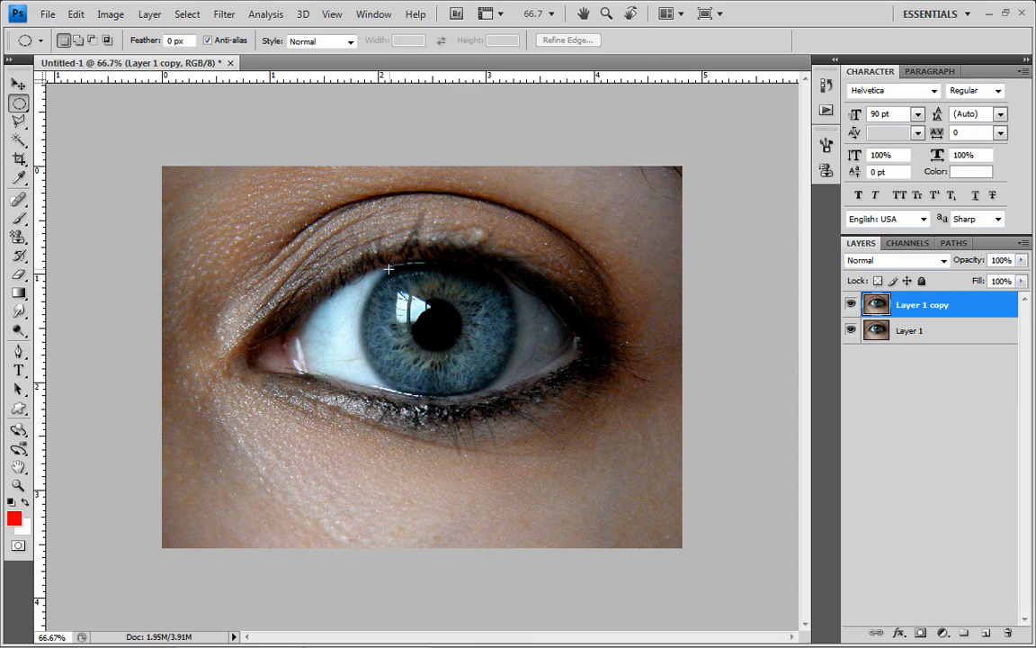
{"action": "mouse_move", "coordinate": [367, 261]}
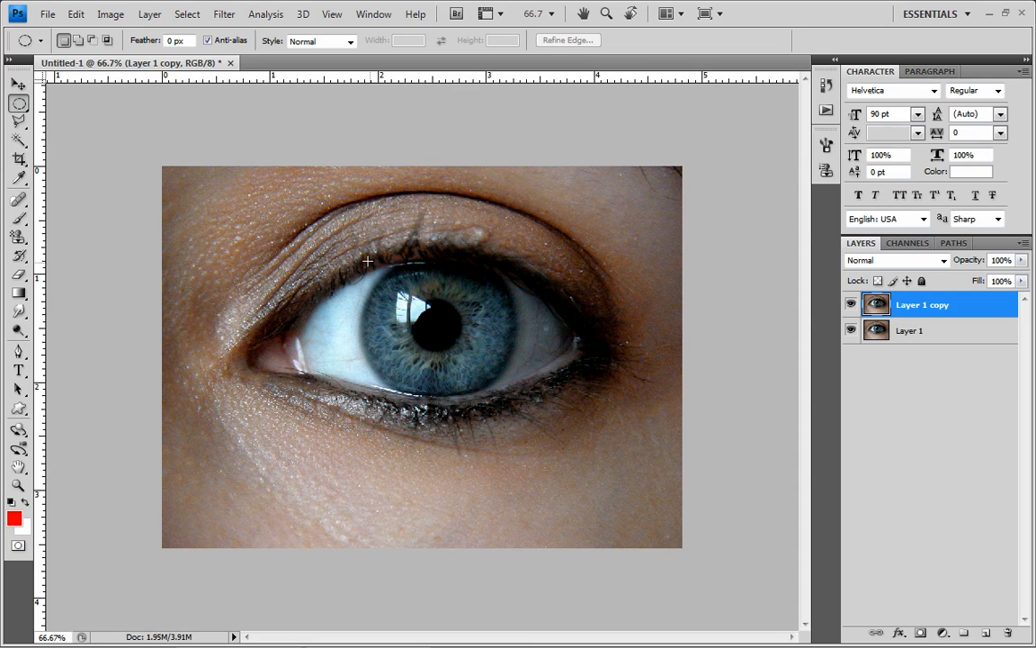
Step: Select the iris with an elliptical marquee, contract it slightly and feather it 20 pixels
{"action": "left_click_drag", "start_coordinate": [367, 261], "coordinate": [525, 401]}
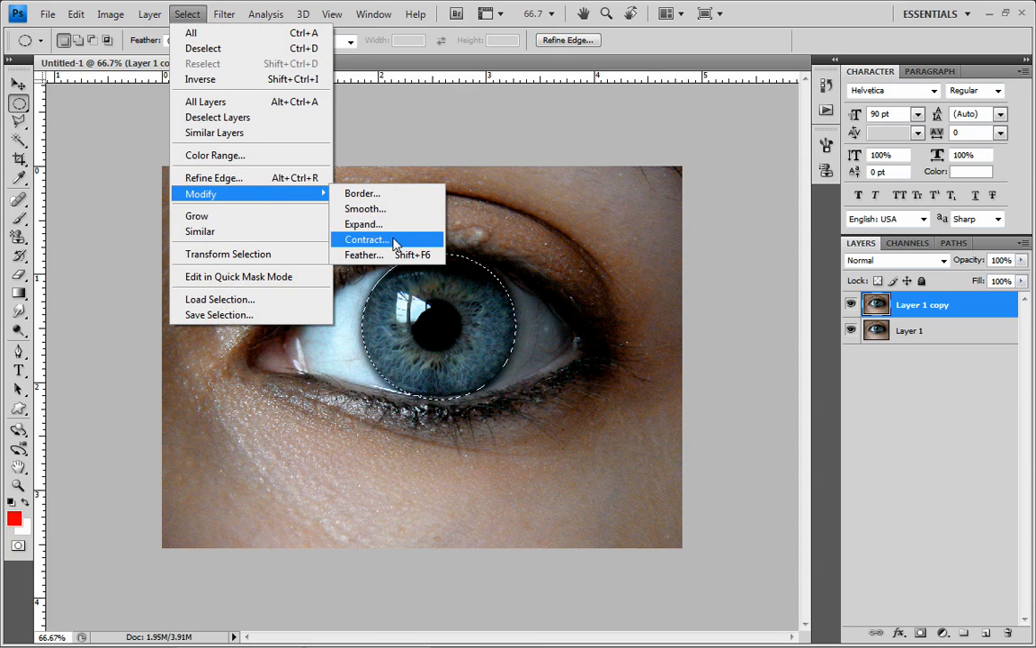
{"action": "left_click", "coordinate": [363, 256]}
{"action": "type", "text": "20"}
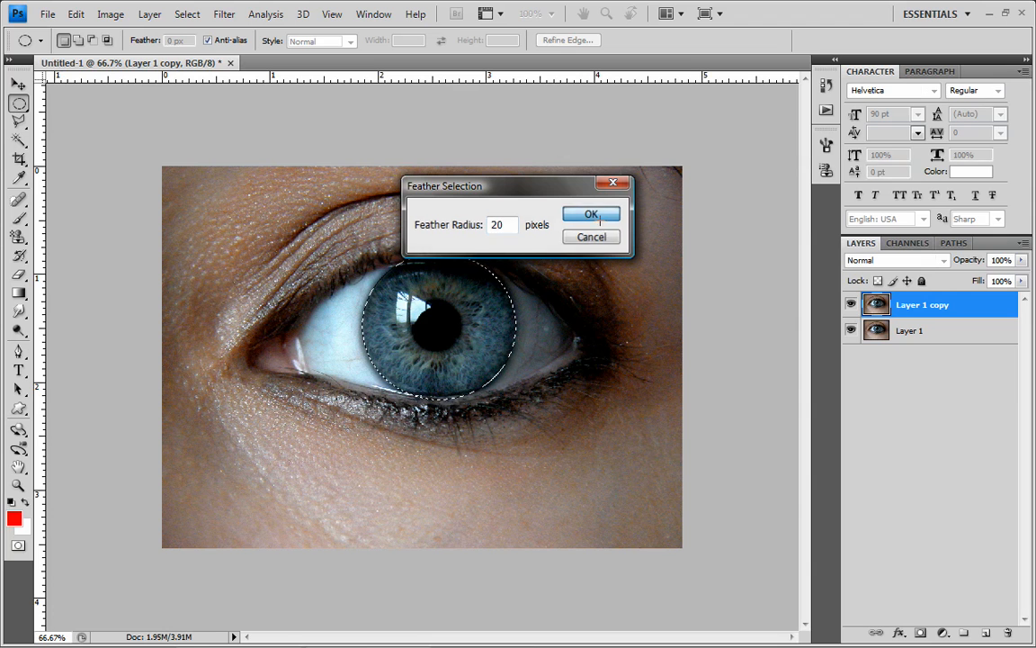
{"action": "left_click", "coordinate": [590, 212]}
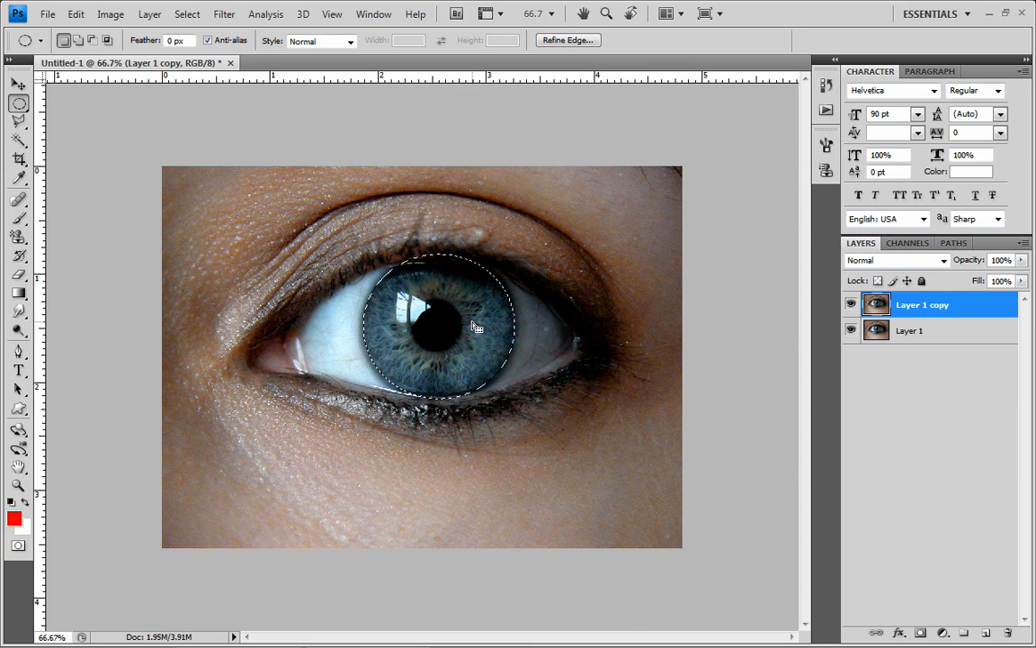
Step: Copy the feathered iris onto a new Layer 2 via Layer via Copy, shown alone
{"action": "right_click", "coordinate": [471, 326]}
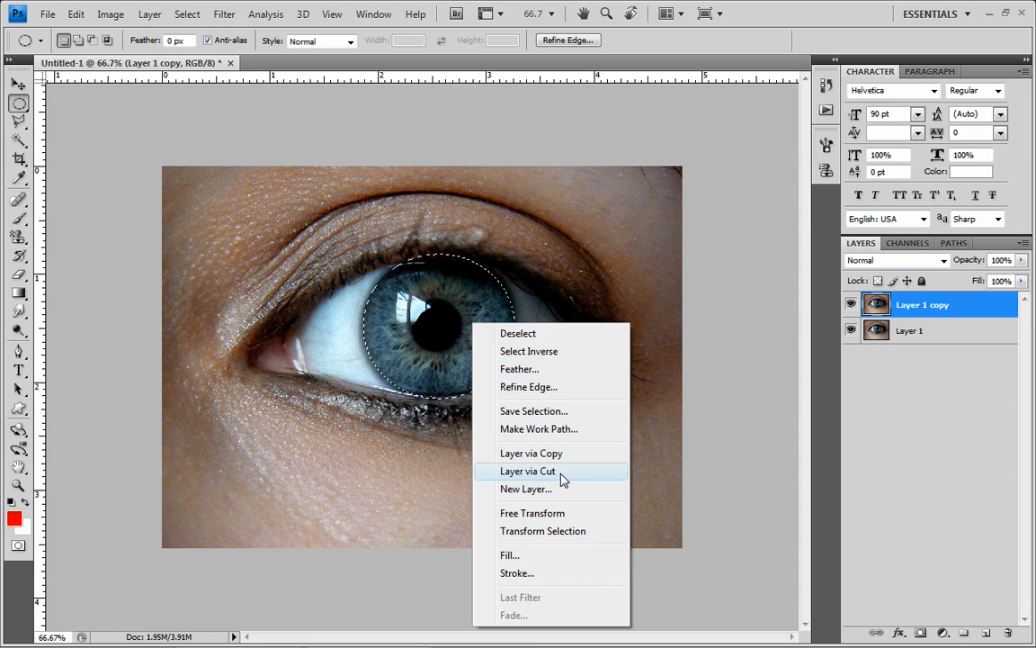
{"action": "mouse_move", "coordinate": [562, 459]}
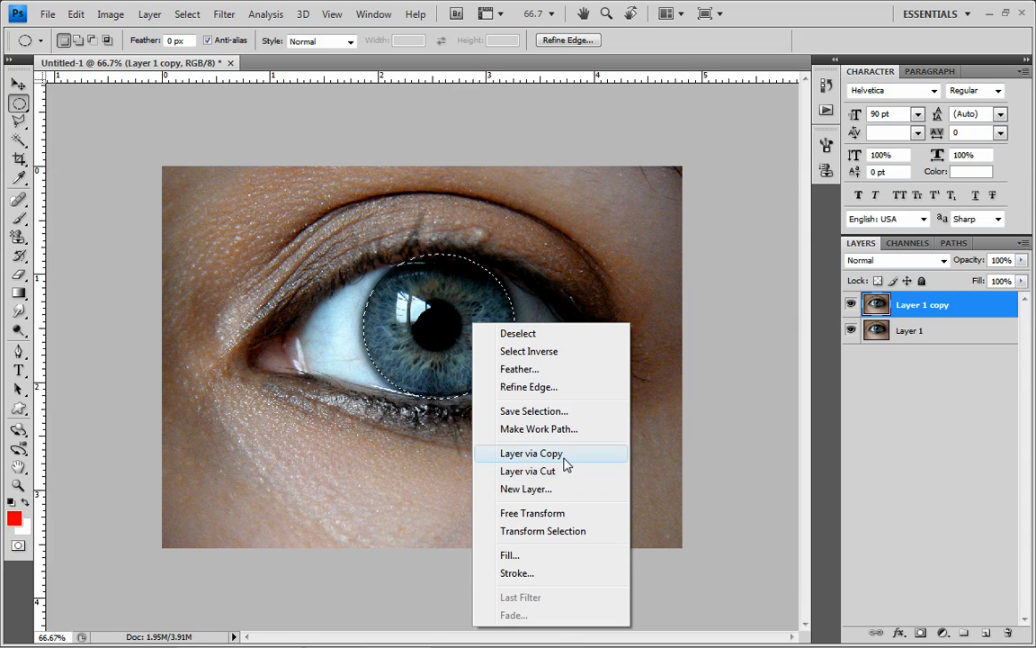
{"action": "left_click", "coordinate": [531, 453]}
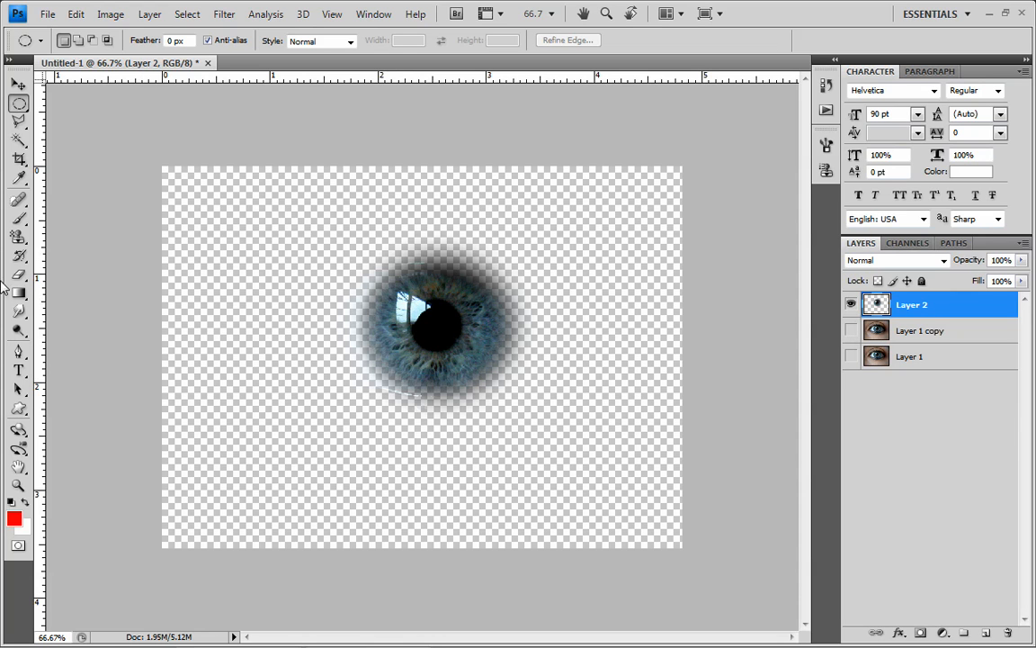
{"action": "left_click", "coordinate": [18, 313]}
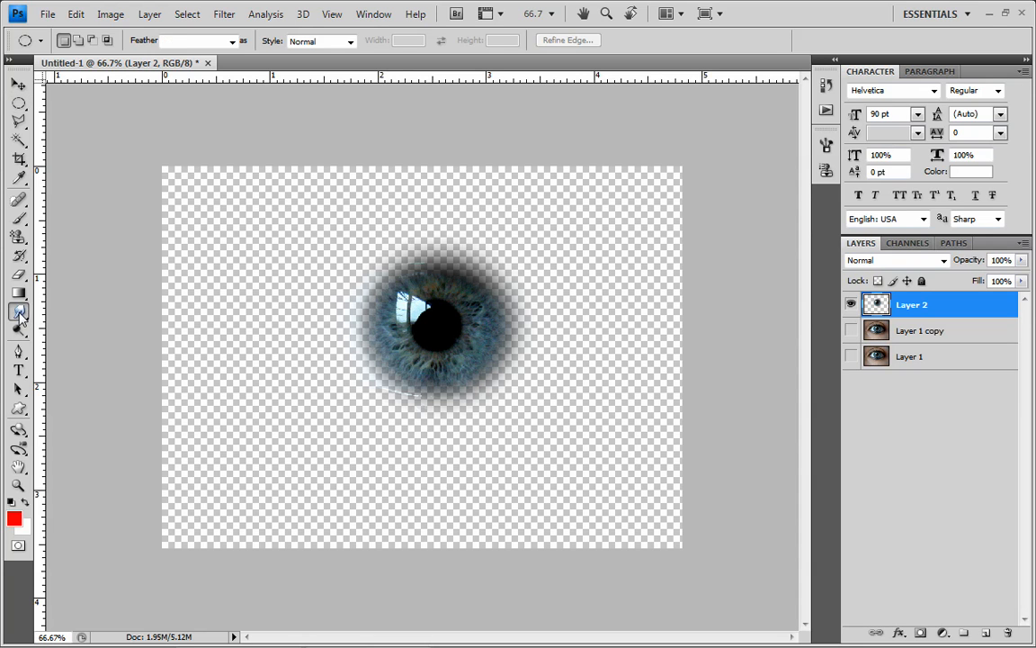
Step: Switch from the Dodge tool to the Burn tool at 50% exposure for the iris
{"action": "right_click", "coordinate": [18, 331]}
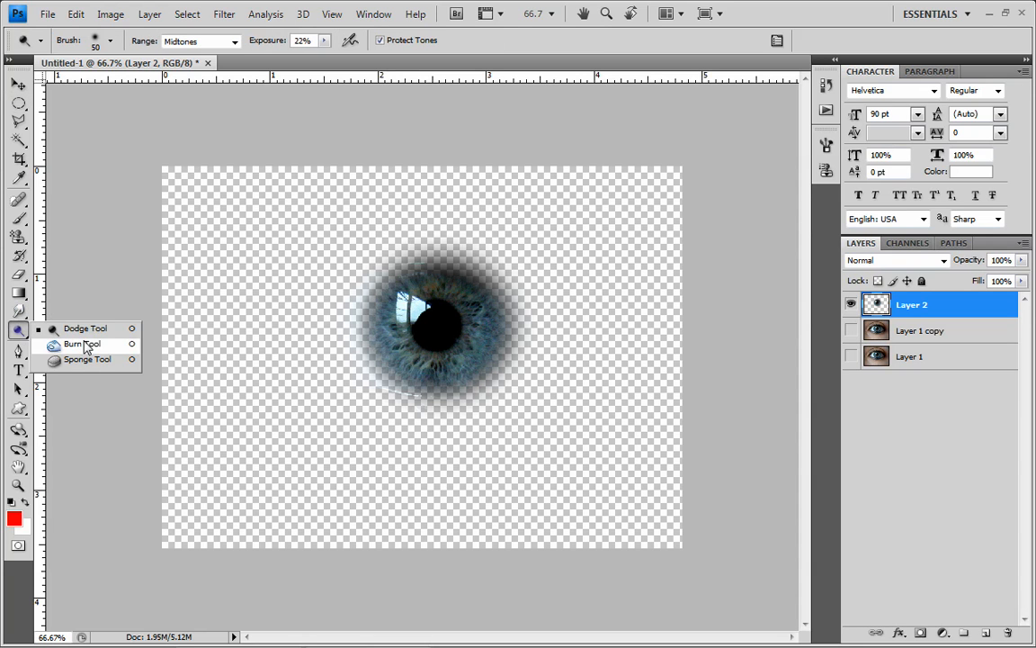
{"action": "left_click", "coordinate": [79, 344]}
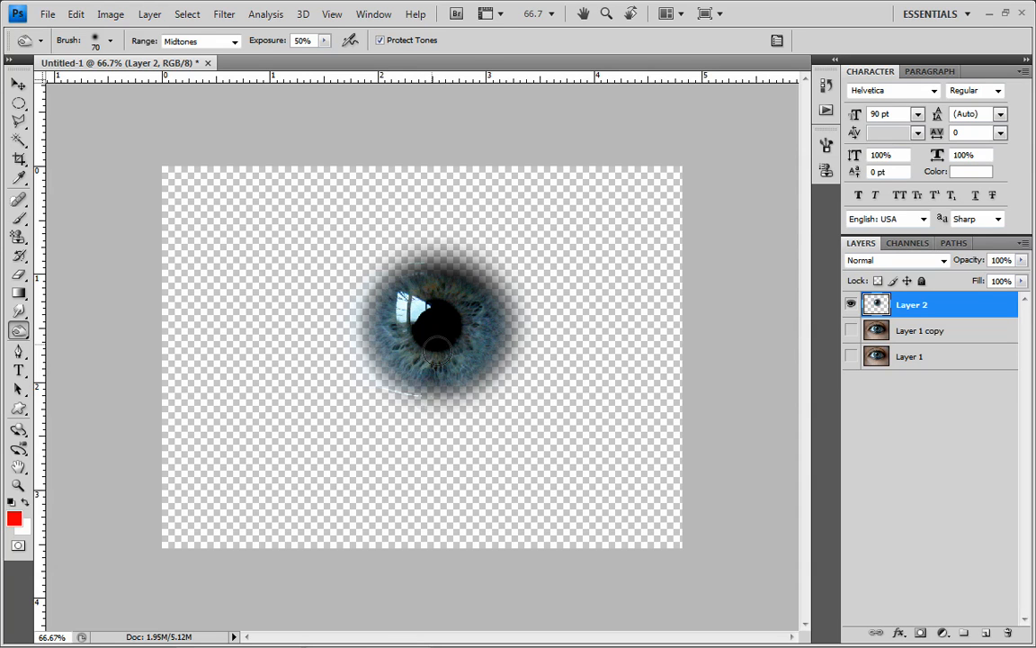
{"action": "mouse_move", "coordinate": [446, 345]}
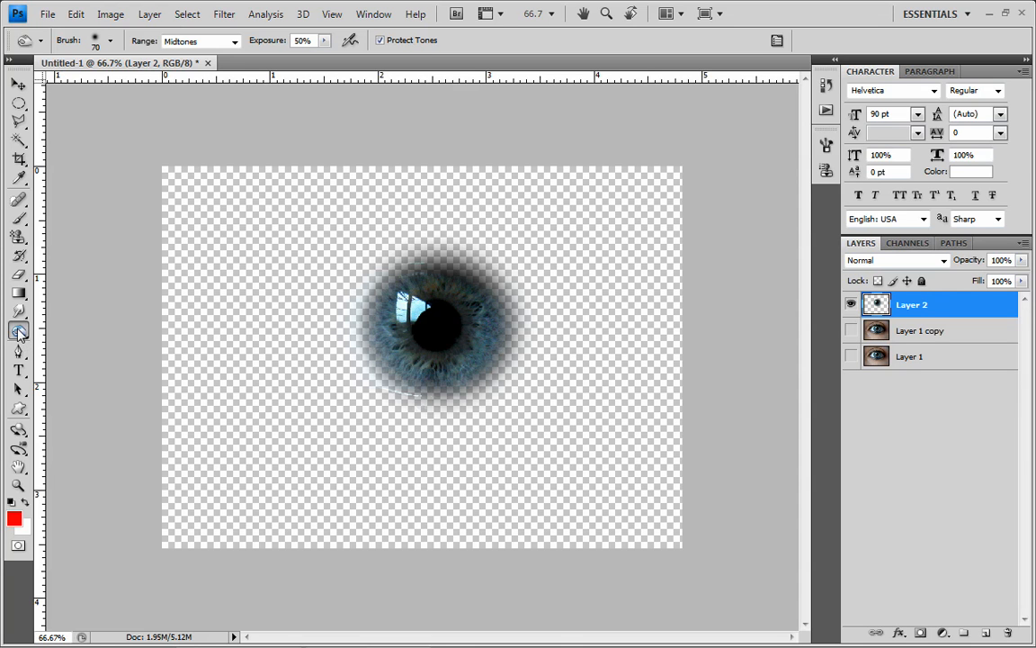
{"action": "mouse_move", "coordinate": [18, 331]}
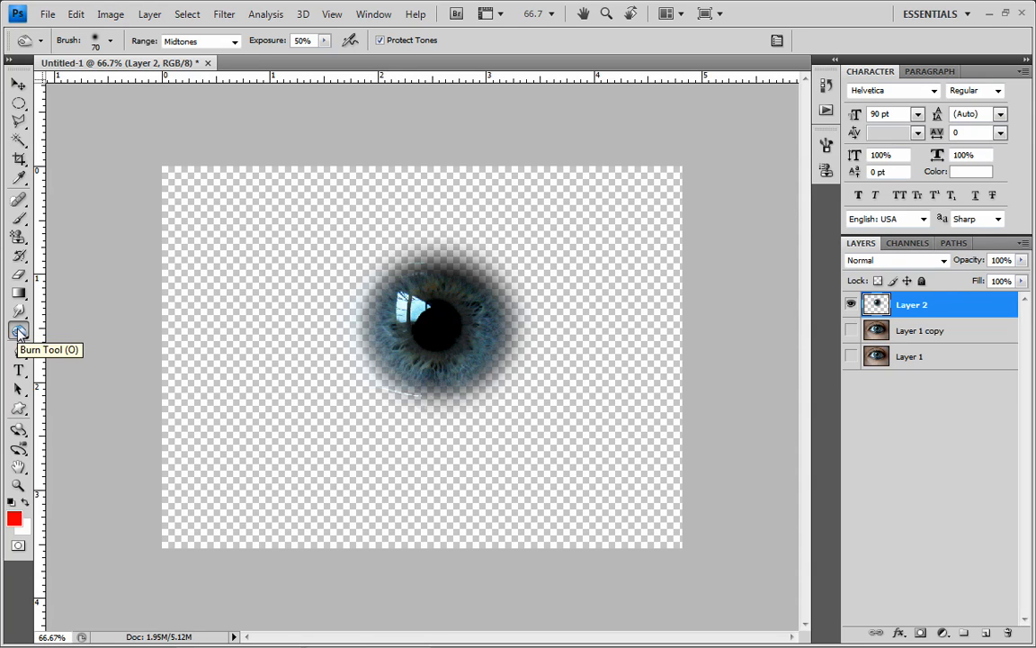
{"action": "right_click", "coordinate": [18, 331]}
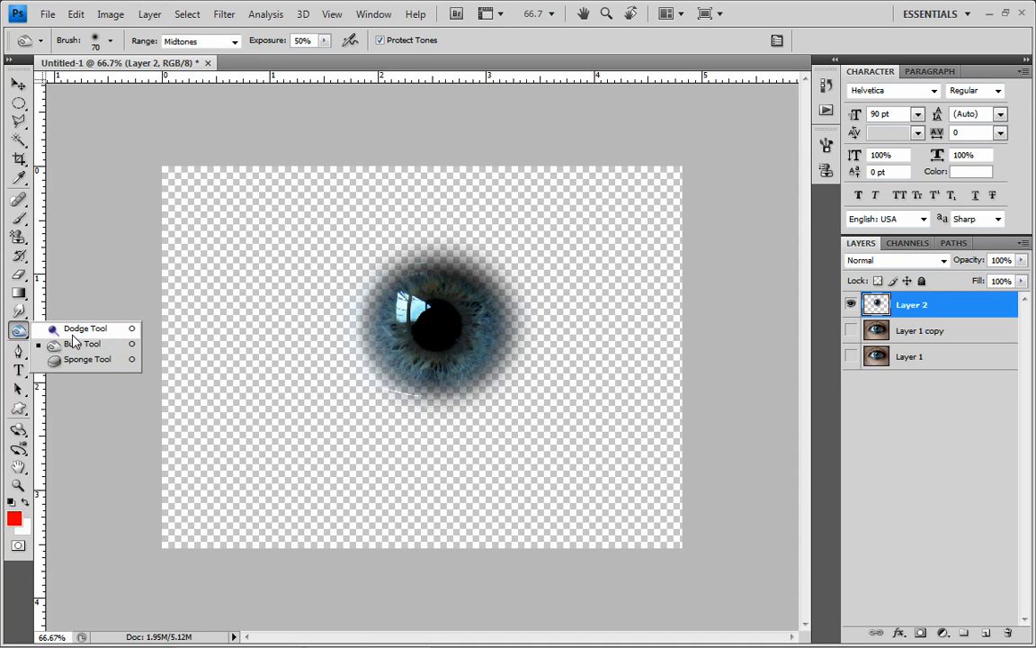
{"action": "left_click", "coordinate": [83, 344]}
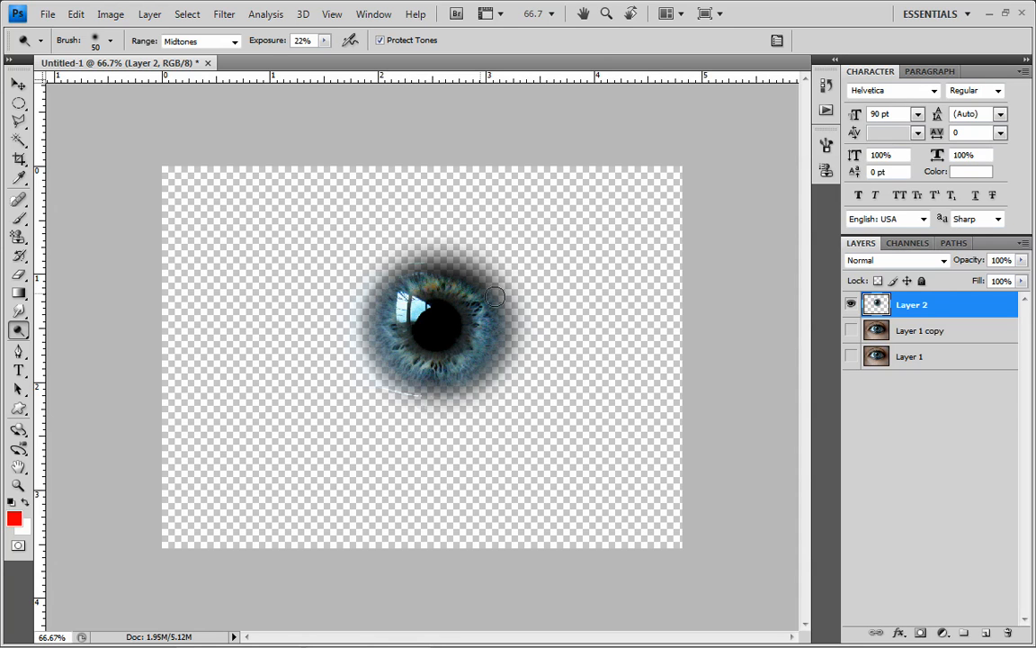
{"action": "mouse_move", "coordinate": [410, 236]}
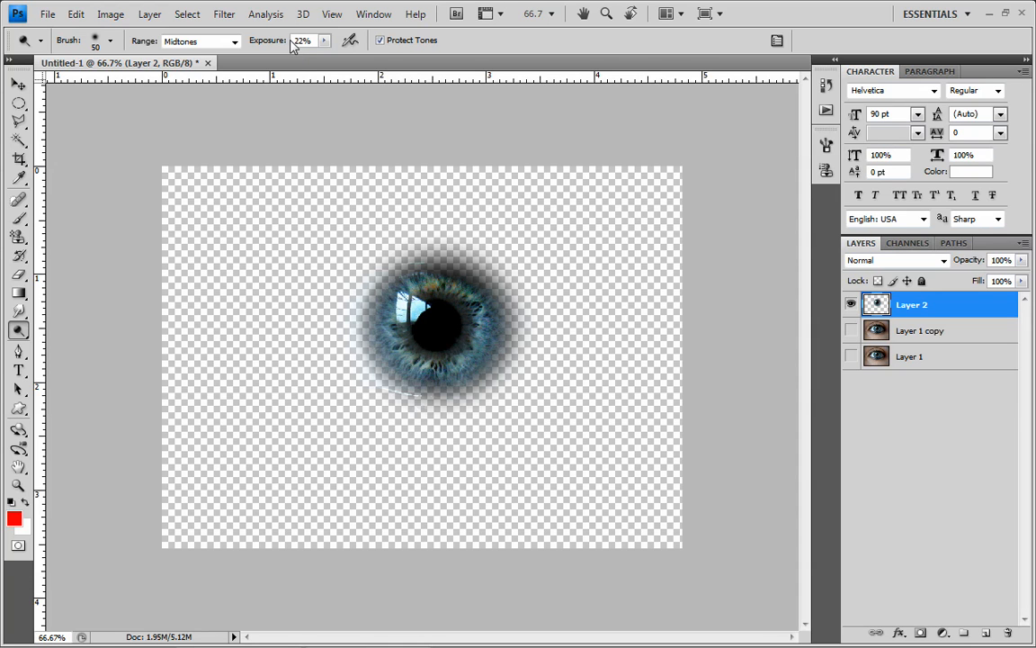
{"action": "mouse_move", "coordinate": [302, 39]}
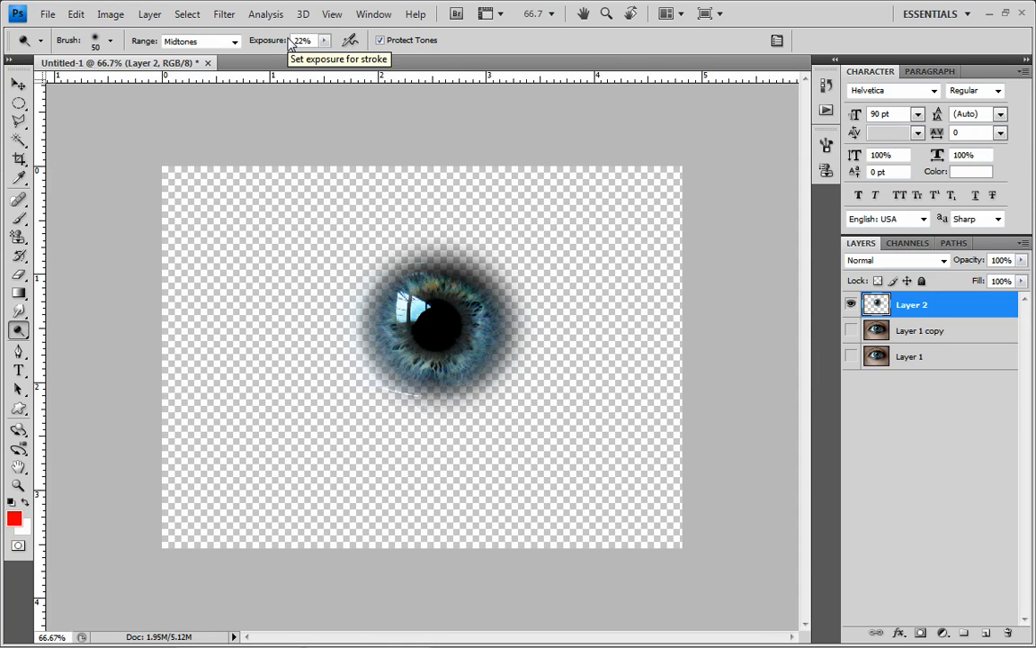
{"action": "mouse_move", "coordinate": [286, 45]}
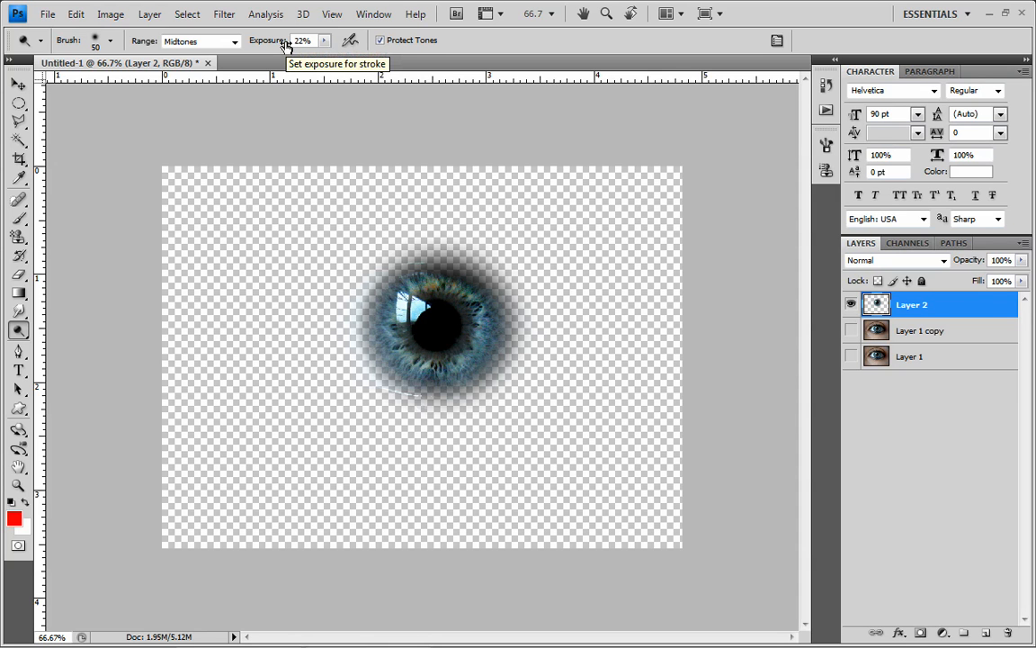
{"action": "mouse_move", "coordinate": [284, 47]}
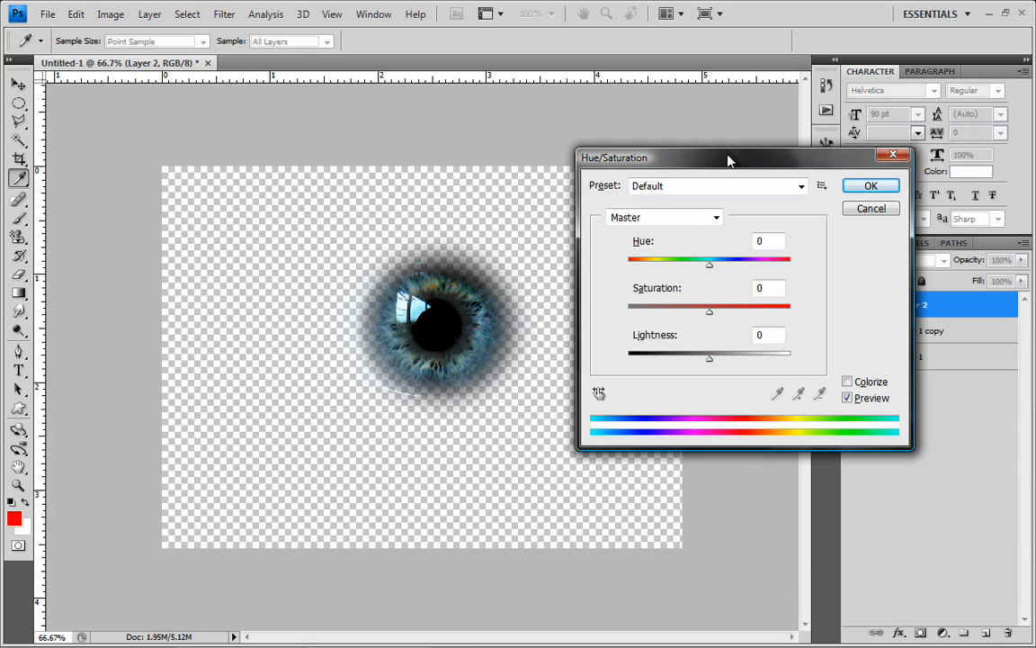
Step: Raise the iris saturation to +29 in Hue/Saturation, leaving hue and lightness at 0, and apply it
{"action": "left_click_drag", "start_coordinate": [709, 309], "coordinate": [711, 309]}
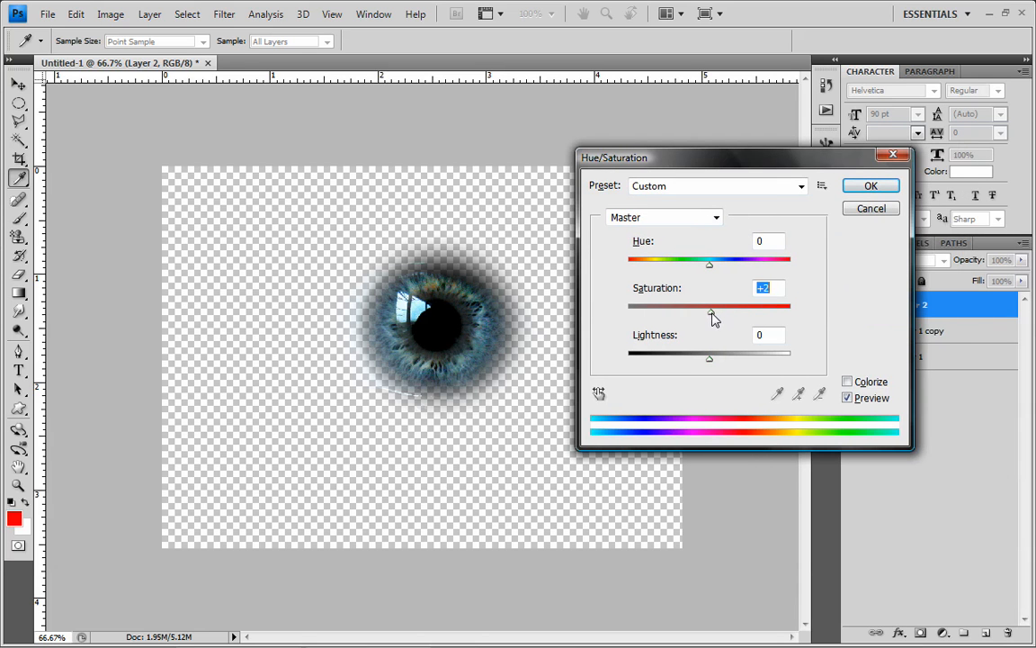
{"action": "left_click_drag", "start_coordinate": [710, 313], "coordinate": [741, 313]}
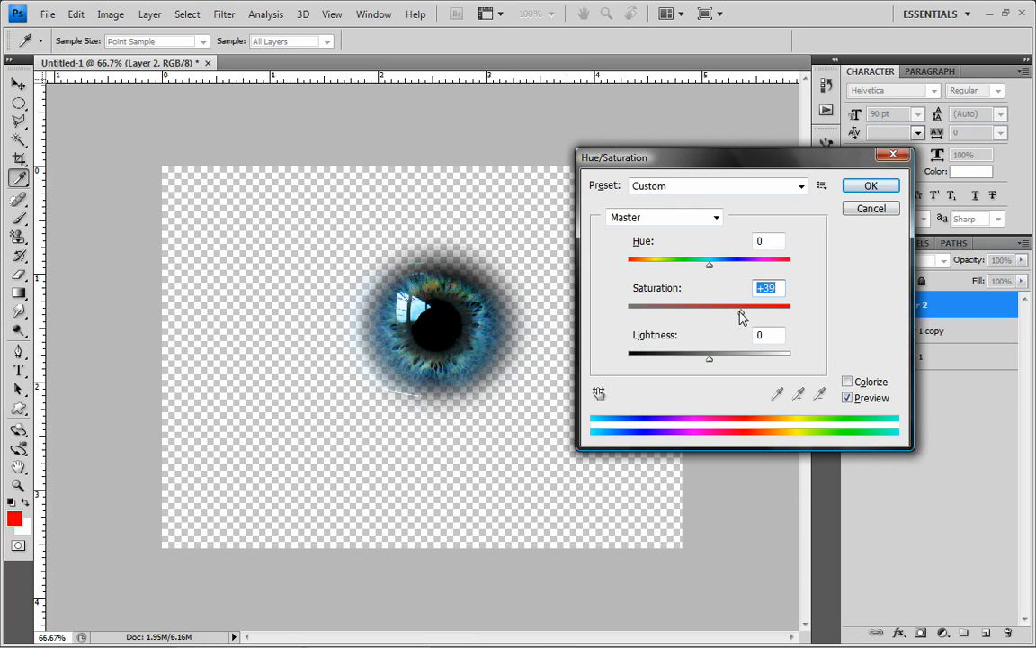
{"action": "mouse_move", "coordinate": [730, 320]}
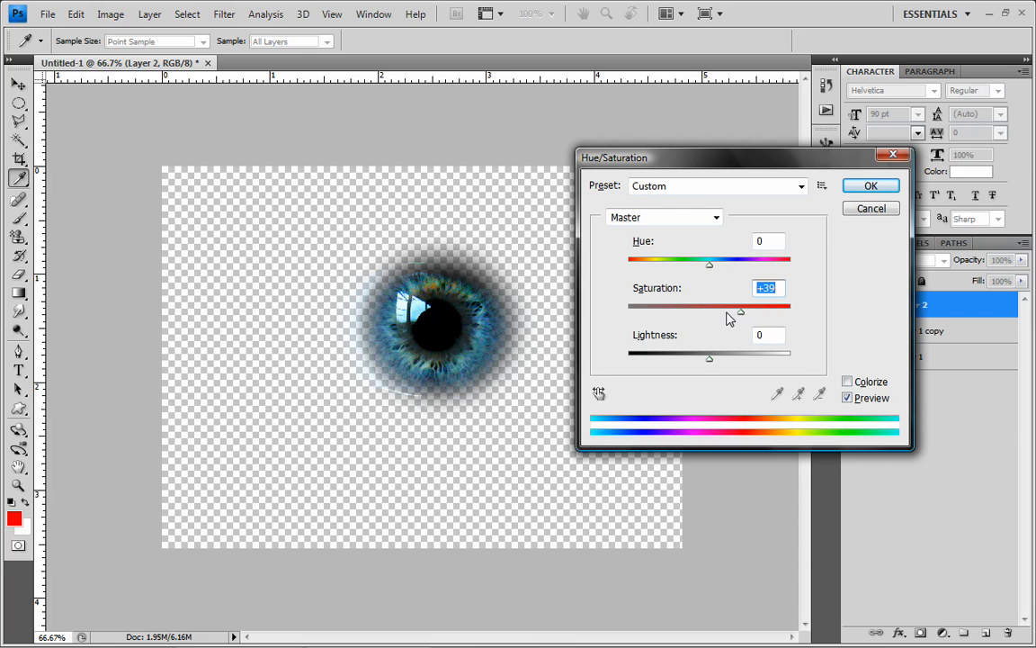
{"action": "left_click_drag", "start_coordinate": [741, 311], "coordinate": [699, 311]}
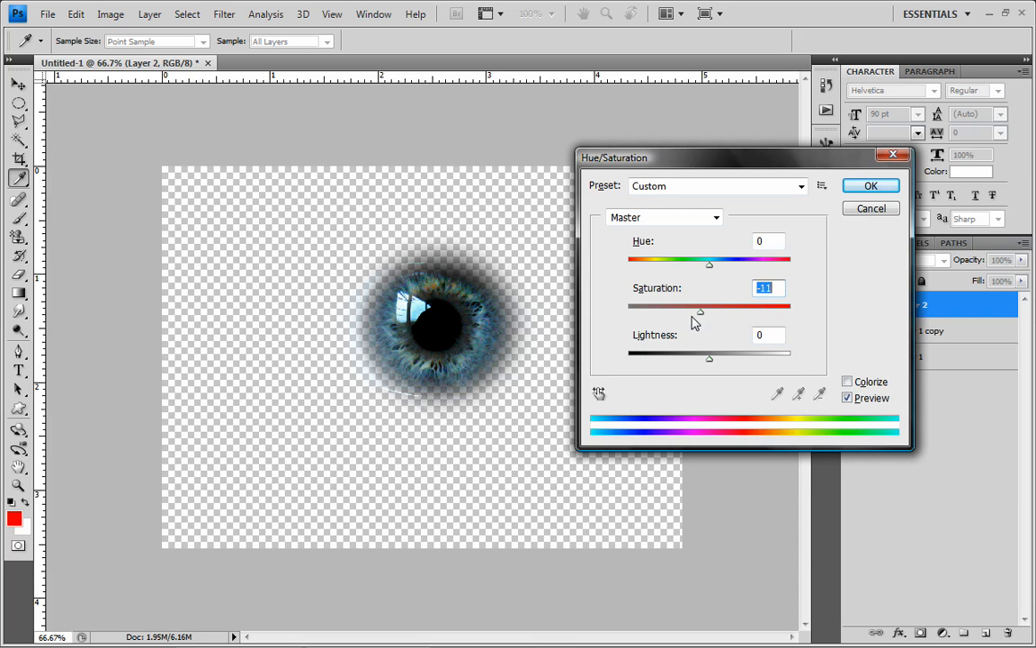
{"action": "left_click_drag", "start_coordinate": [699, 313], "coordinate": [722, 313]}
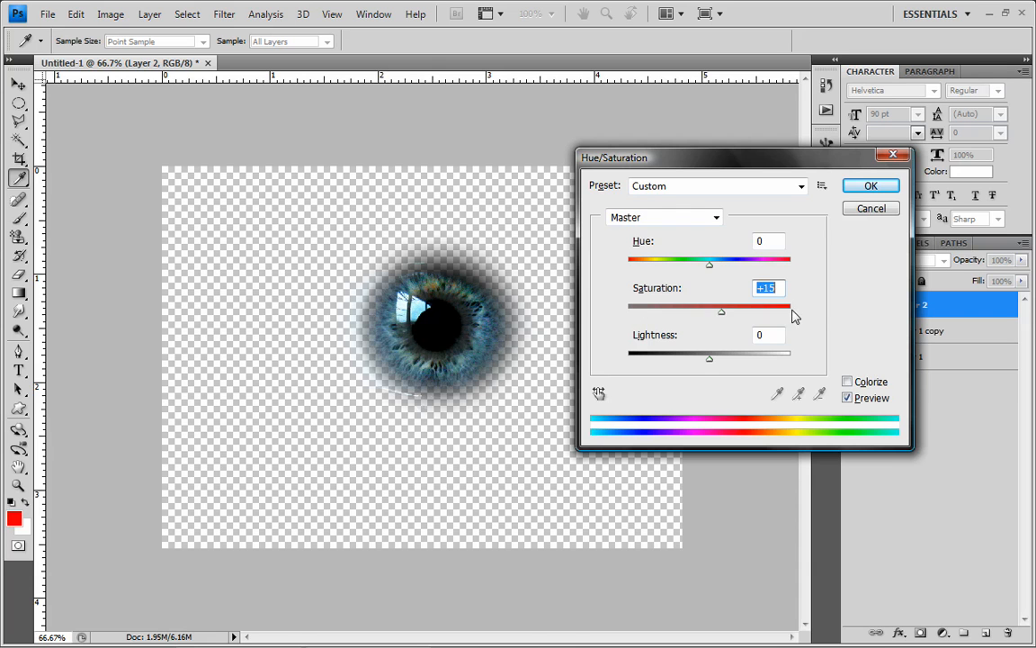
{"action": "left_click_drag", "start_coordinate": [721, 307], "coordinate": [790, 307]}
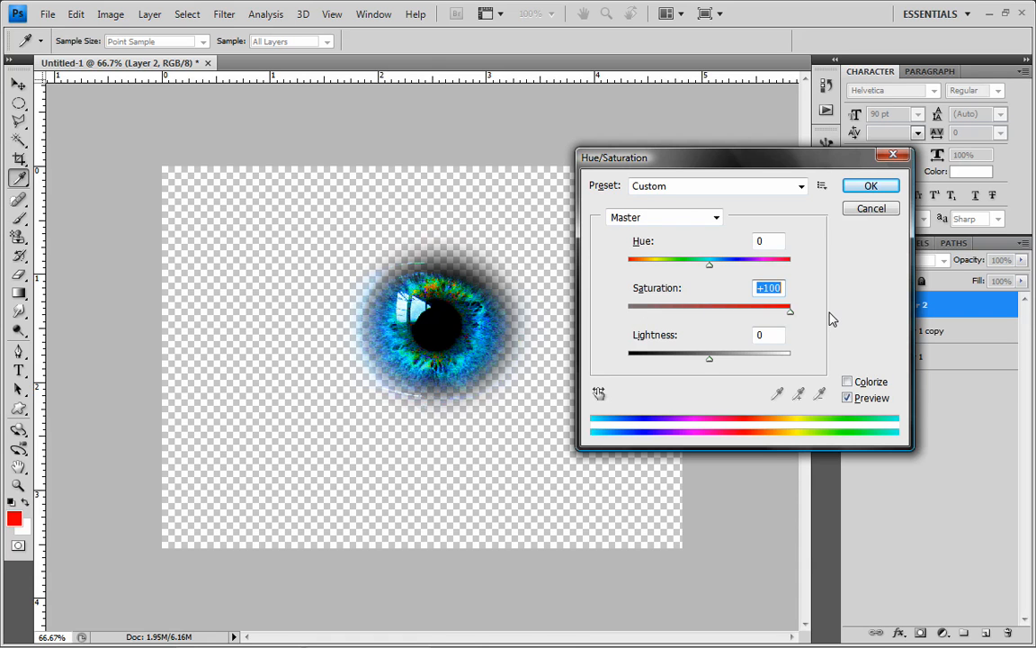
{"action": "left_click_drag", "start_coordinate": [789, 309], "coordinate": [752, 313]}
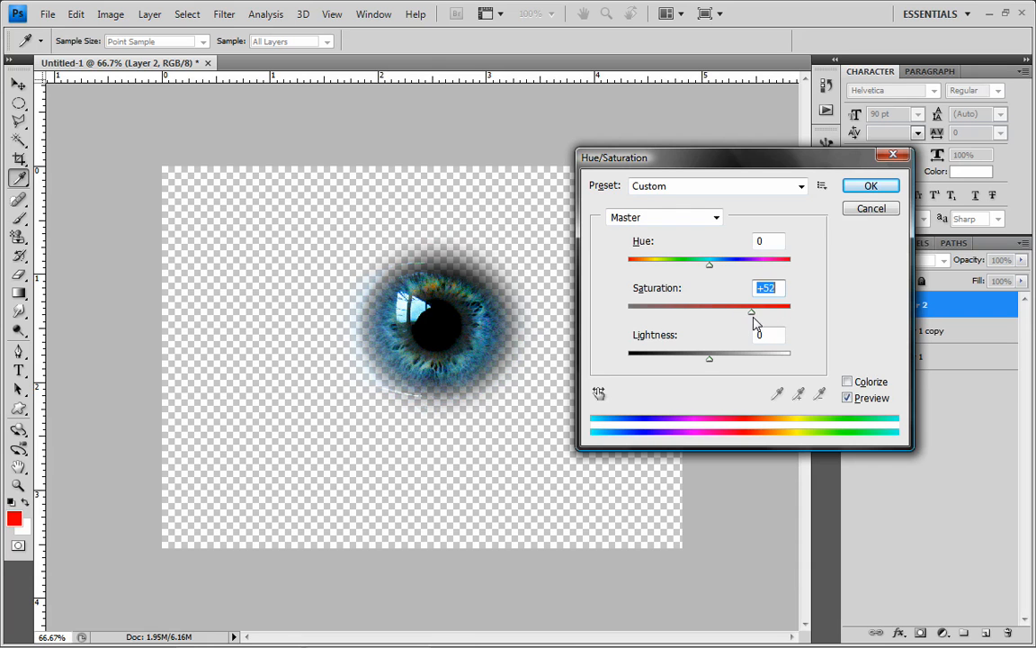
{"action": "left_click_drag", "start_coordinate": [750, 313], "coordinate": [734, 313]}
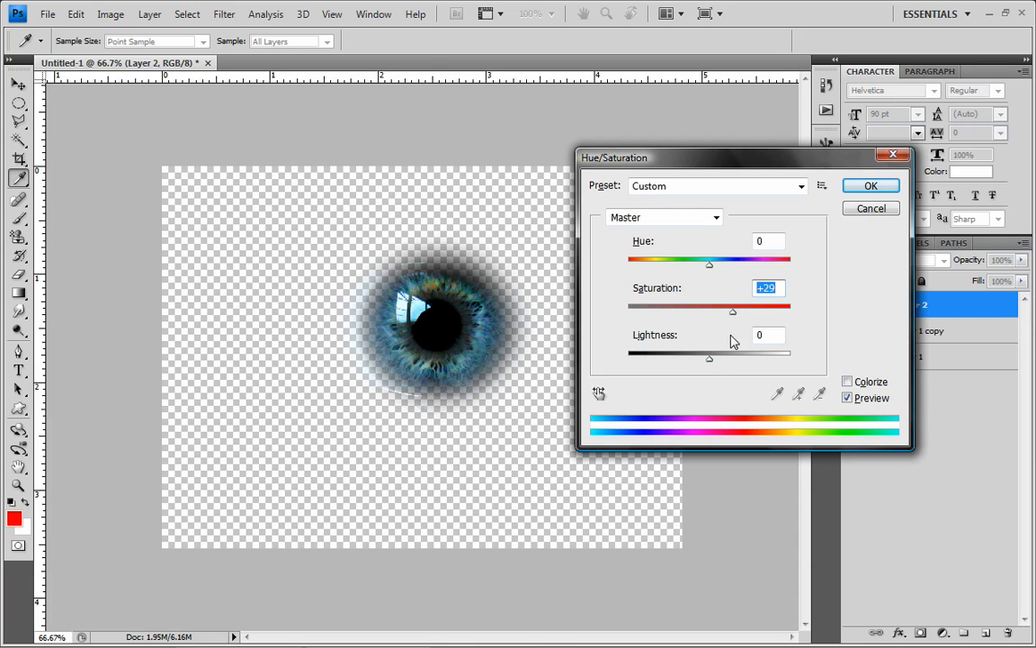
{"action": "left_click_drag", "start_coordinate": [709, 356], "coordinate": [720, 356]}
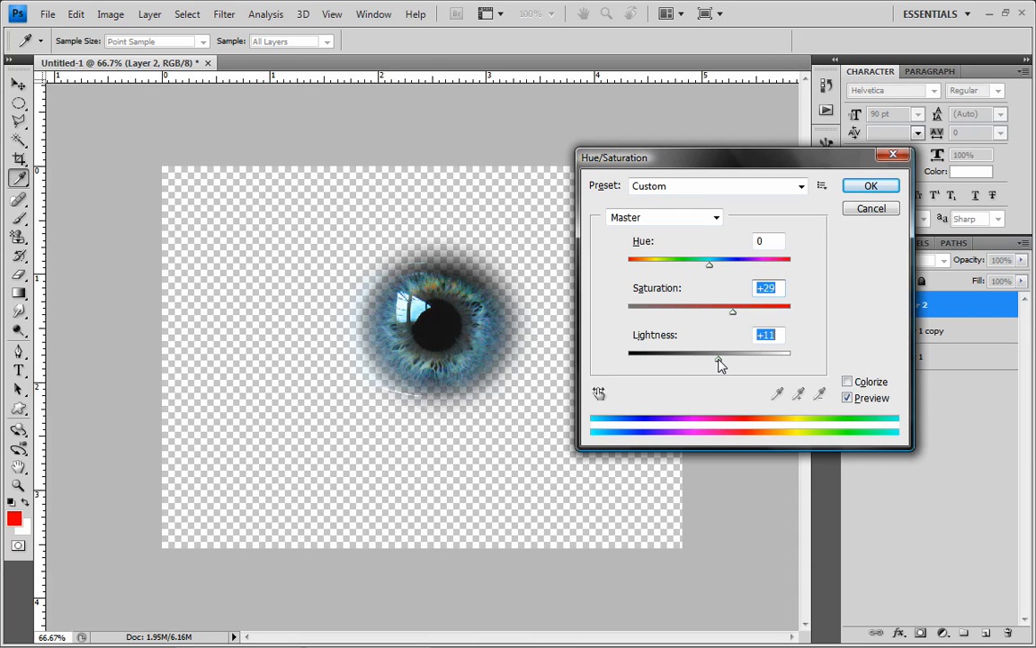
{"action": "left_click_drag", "start_coordinate": [719, 353], "coordinate": [702, 353]}
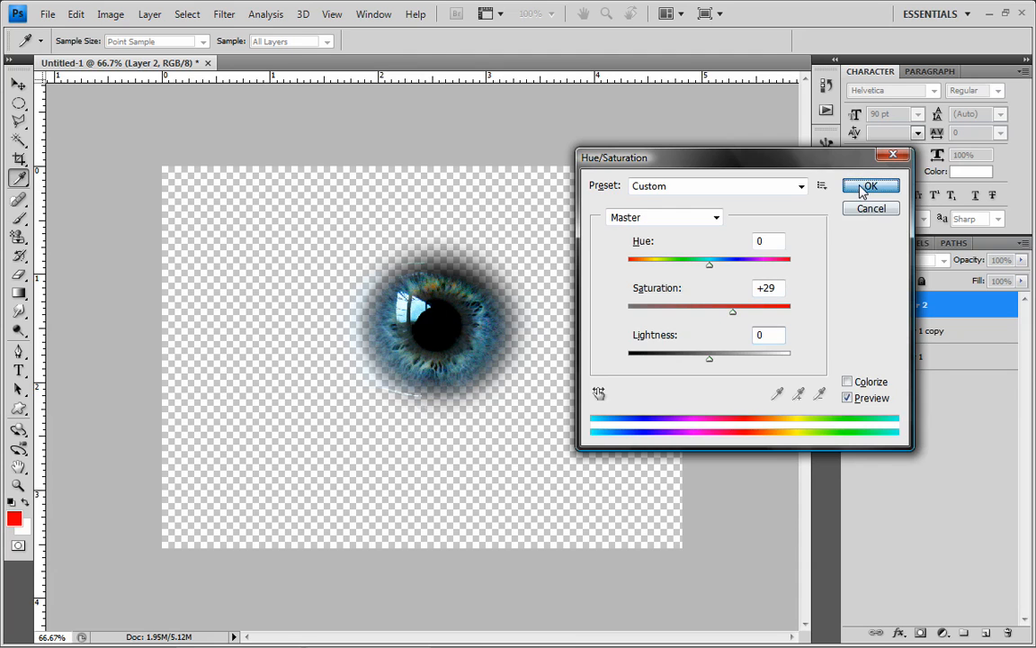
{"action": "left_click", "coordinate": [871, 185]}
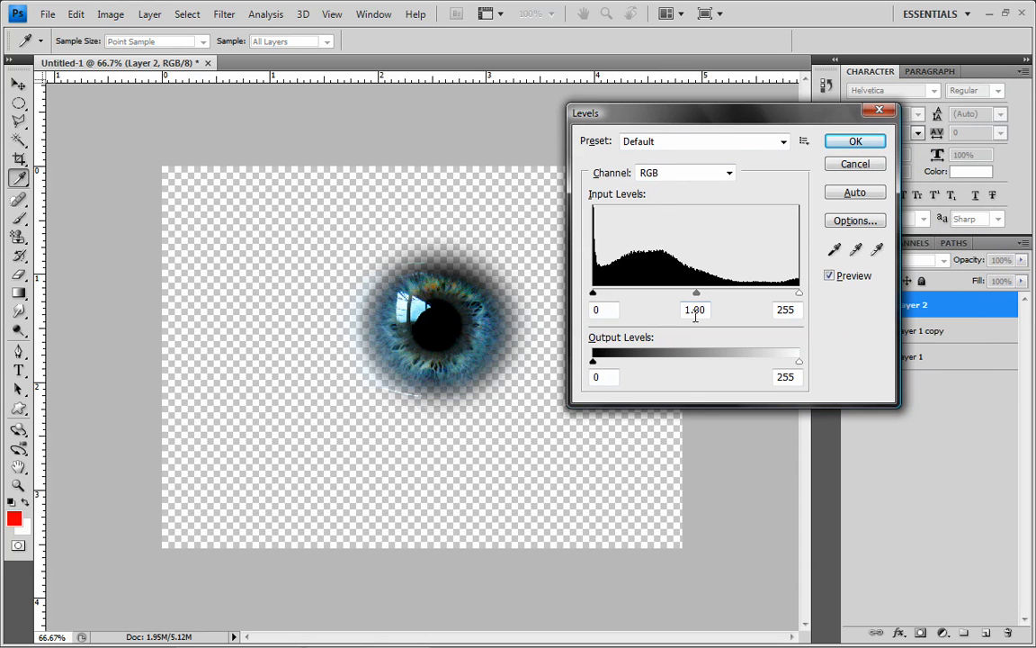
Step: In Levels, set the iris input white point to 192, darken midtones slightly, and apply
{"action": "left_click_drag", "start_coordinate": [696, 292], "coordinate": [662, 291]}
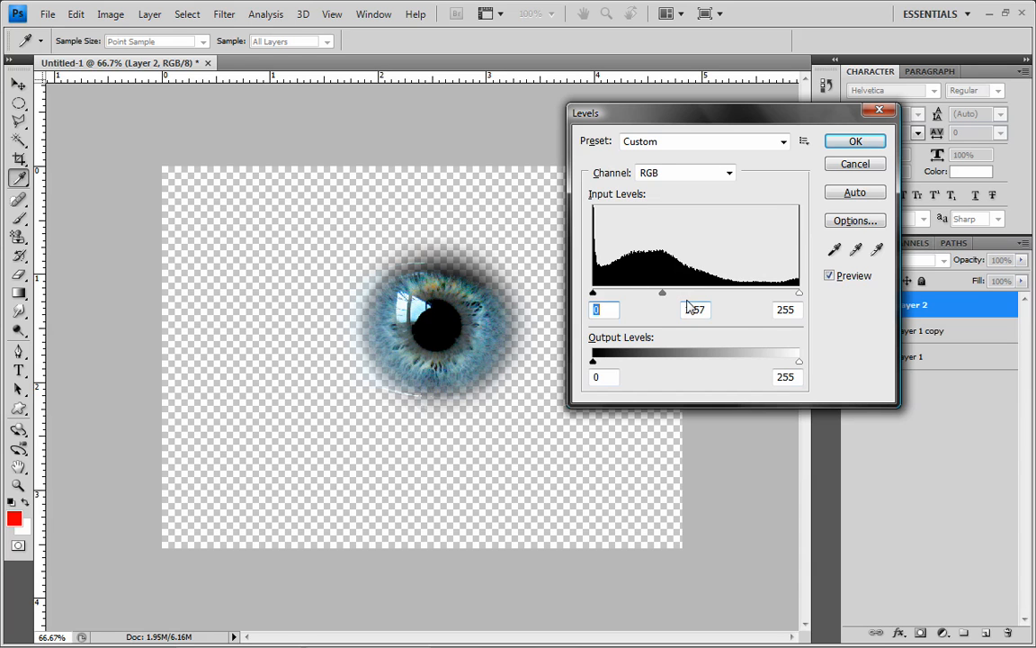
{"action": "left_click_drag", "start_coordinate": [662, 293], "coordinate": [703, 293]}
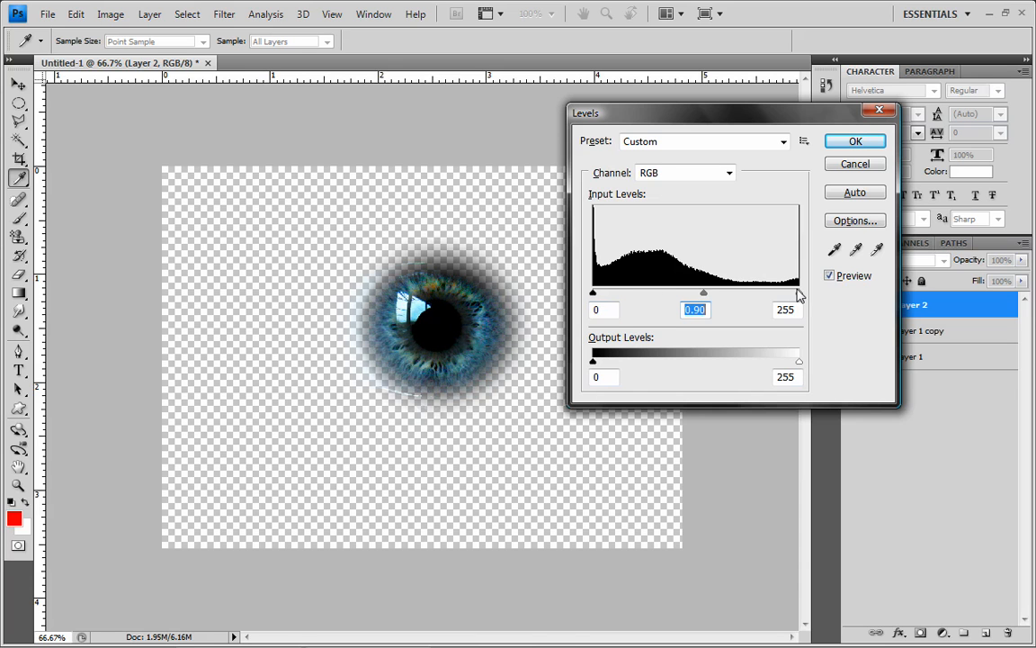
{"action": "left_click_drag", "start_coordinate": [795, 291], "coordinate": [752, 292]}
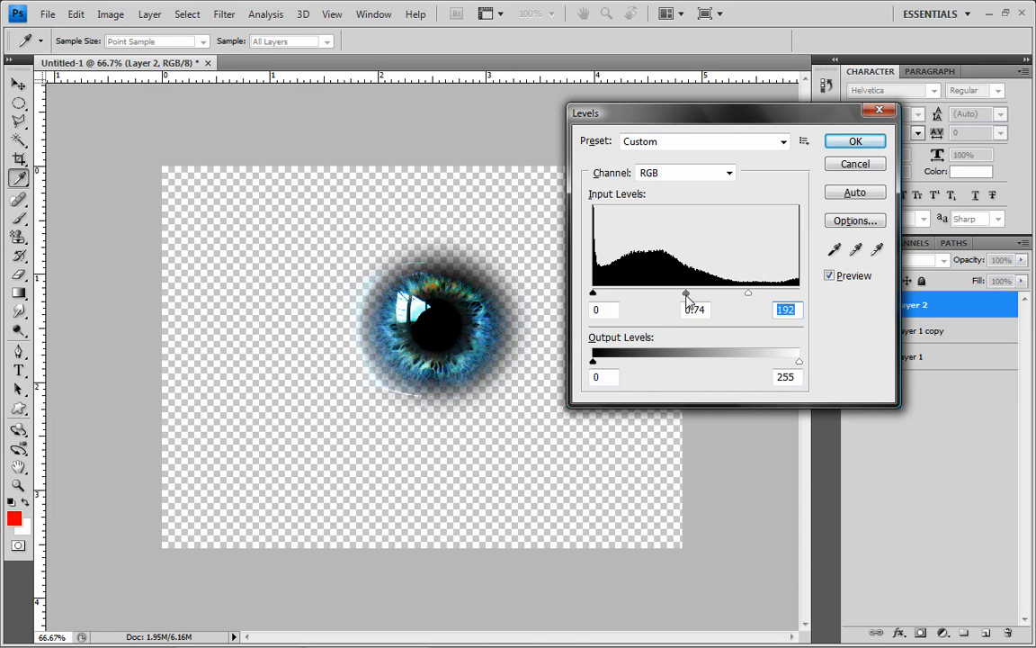
{"action": "left_click_drag", "start_coordinate": [705, 291], "coordinate": [693, 292]}
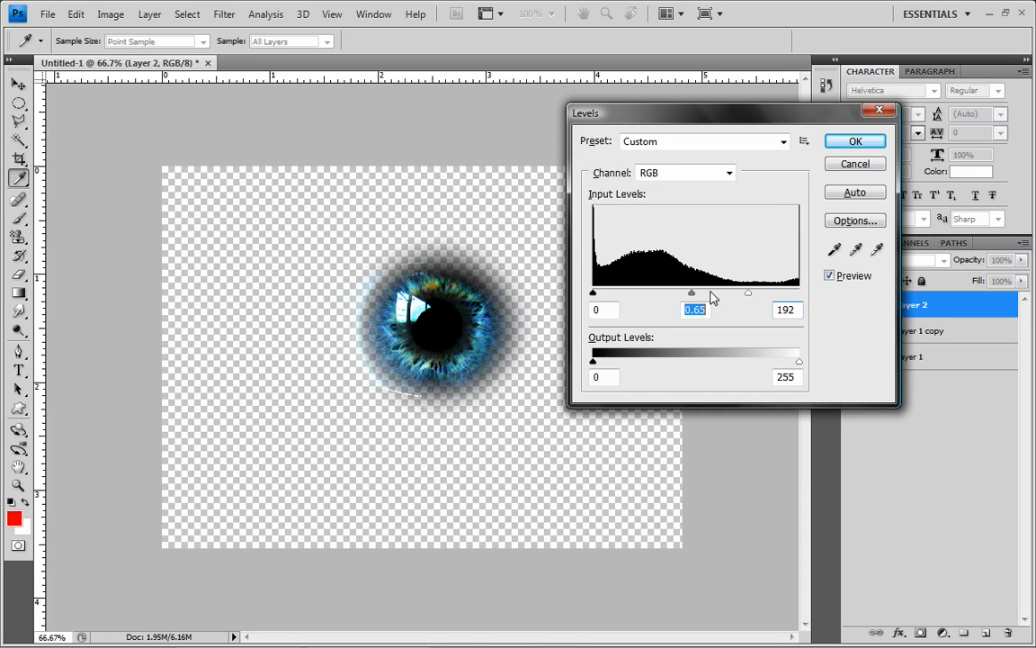
{"action": "left_click", "coordinate": [854, 141]}
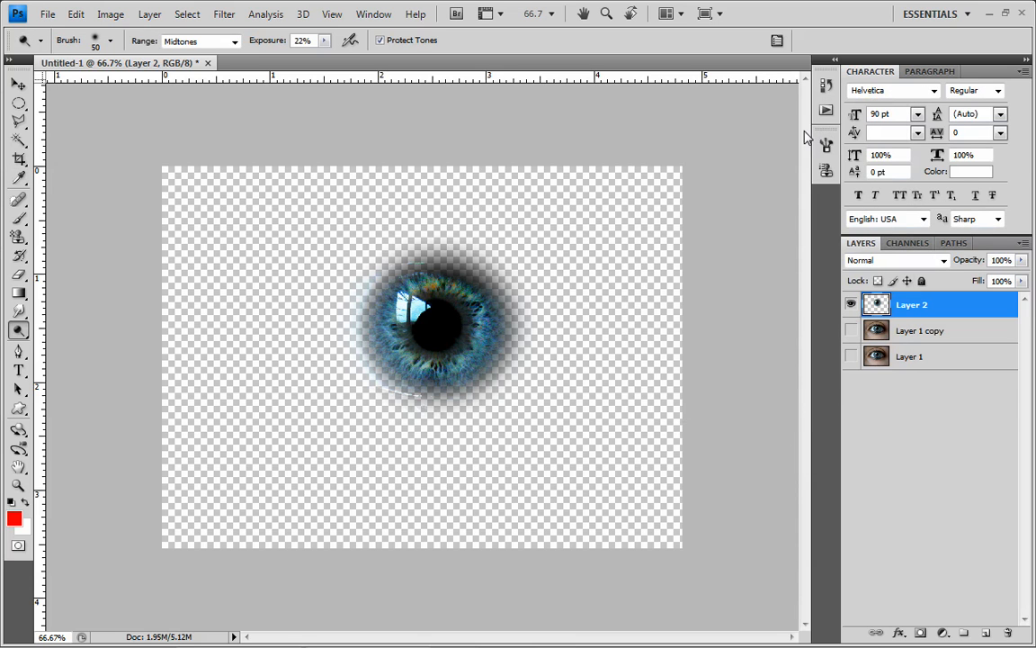
Step: Show the full eye photo beneath the iris and make Layer 1 copy the working layer
{"action": "left_click", "coordinate": [851, 356]}
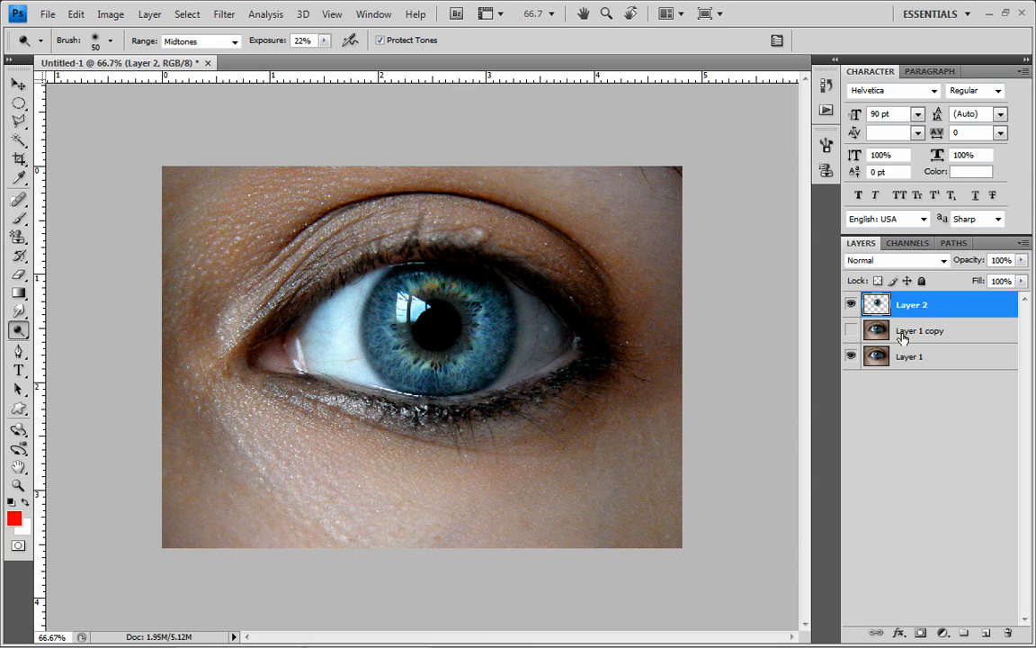
{"action": "mouse_move", "coordinate": [903, 348]}
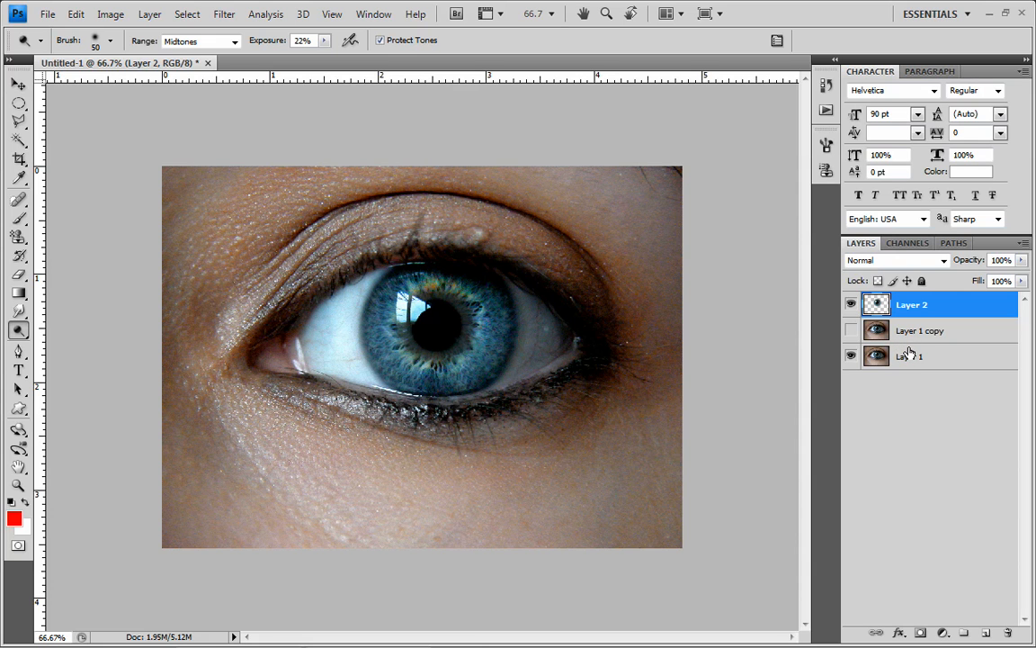
{"action": "mouse_move", "coordinate": [908, 343]}
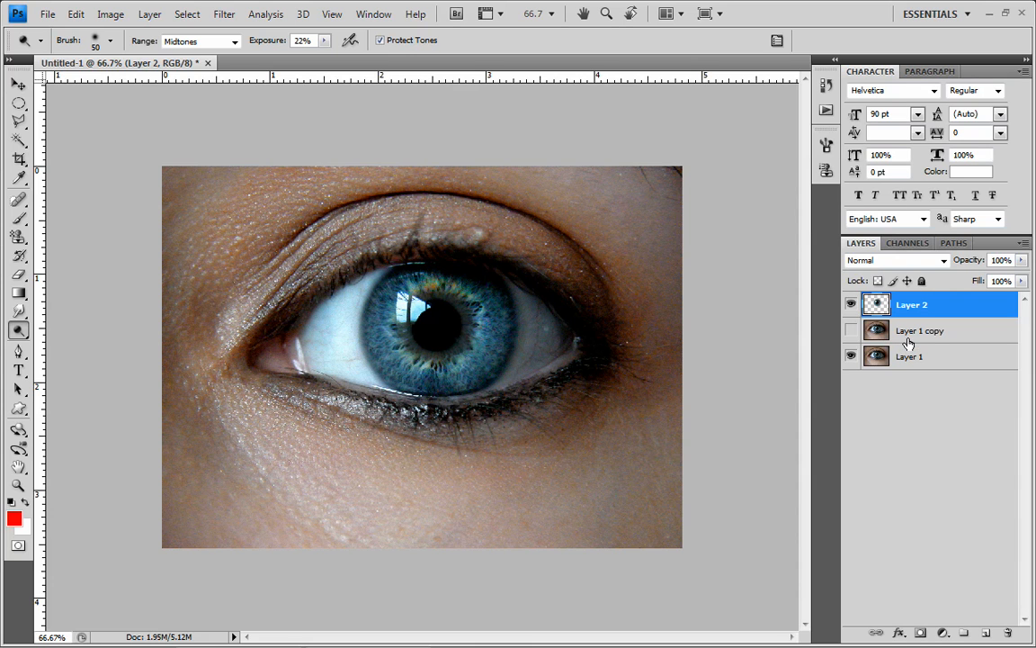
{"action": "mouse_move", "coordinate": [907, 347]}
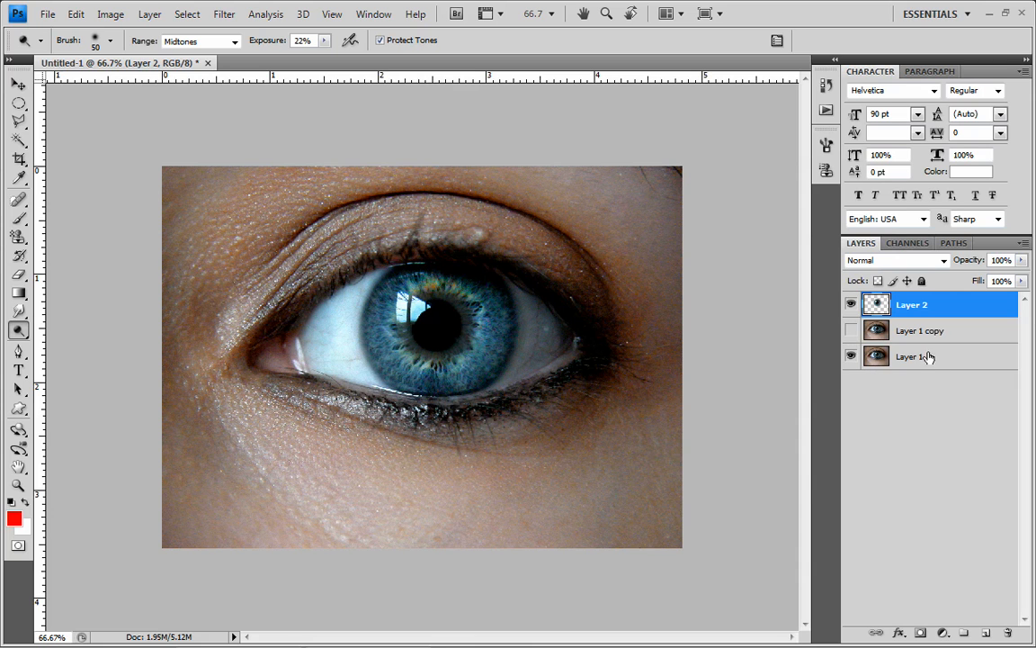
{"action": "left_click", "coordinate": [921, 331]}
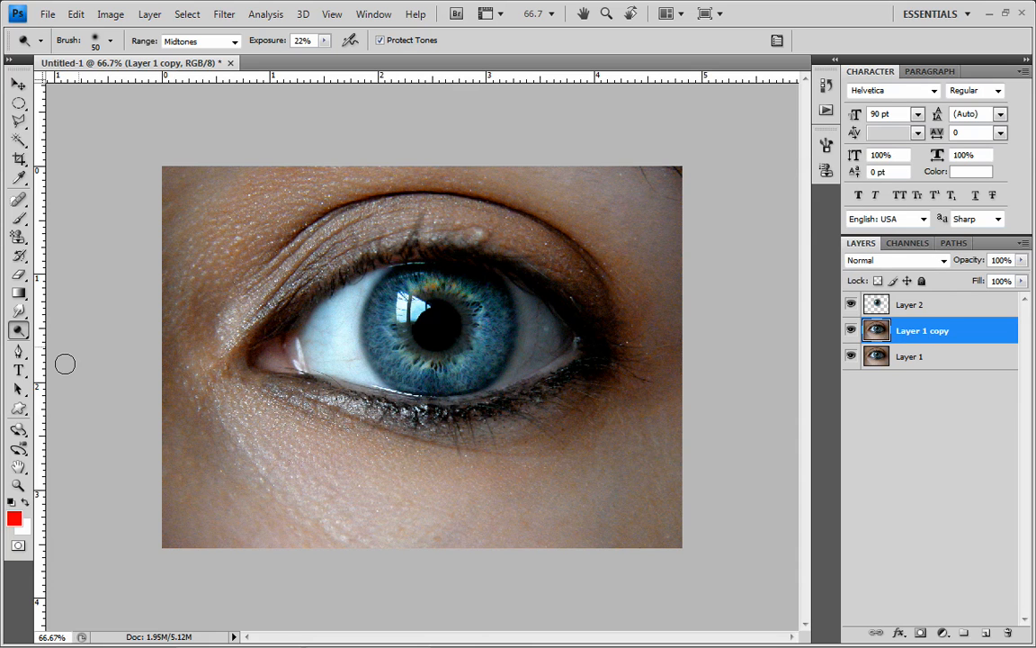
{"action": "mouse_move", "coordinate": [518, 371]}
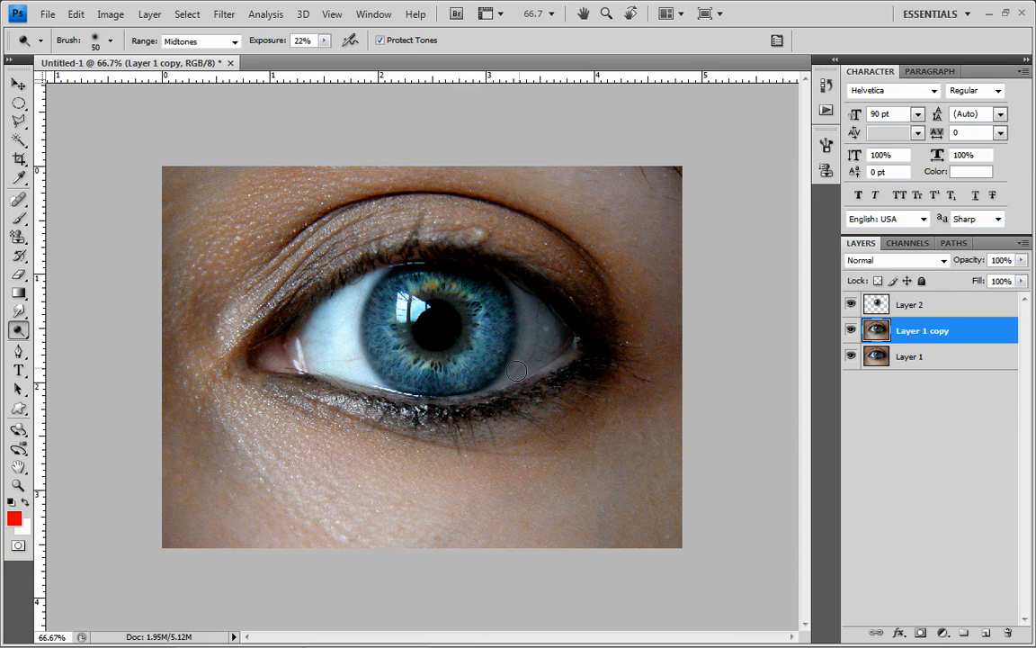
{"action": "mouse_move", "coordinate": [525, 364]}
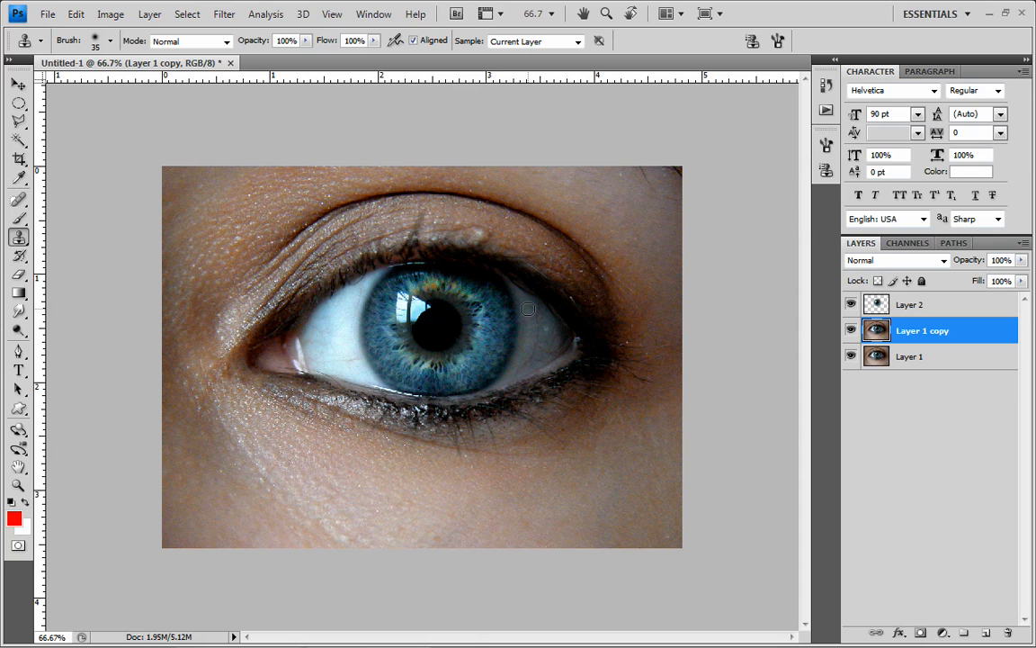
{"action": "mouse_move", "coordinate": [529, 336]}
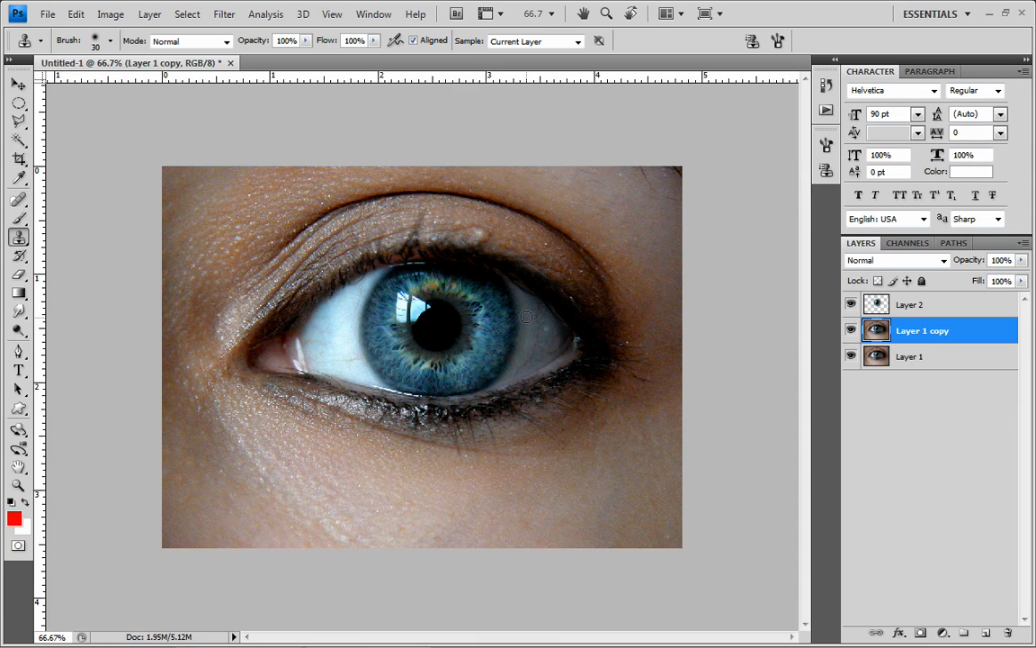
{"action": "mouse_move", "coordinate": [527, 313]}
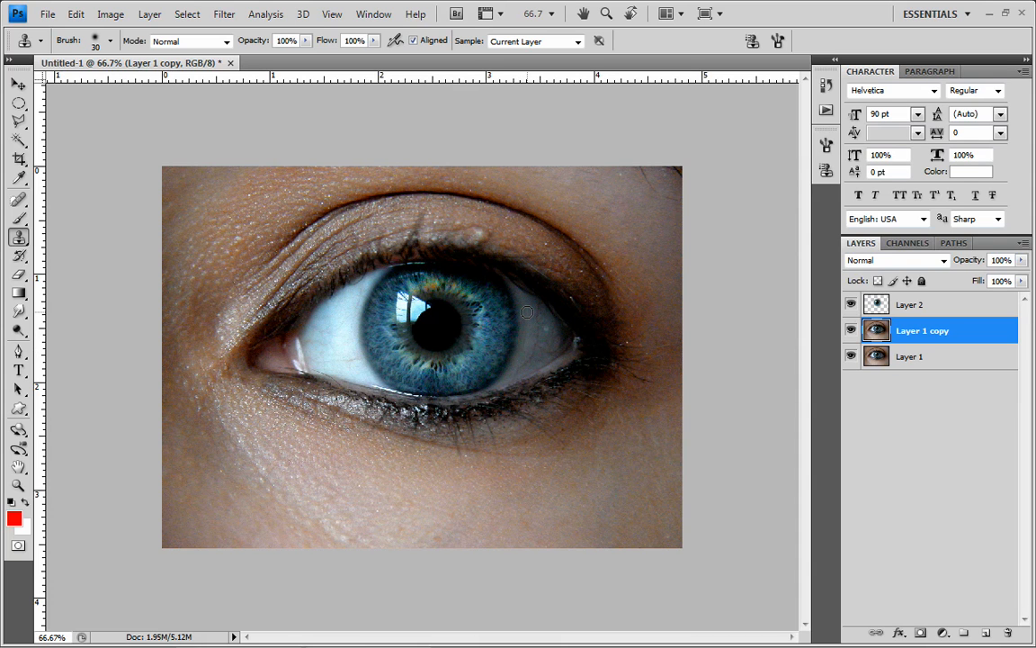
{"action": "mouse_move", "coordinate": [536, 309]}
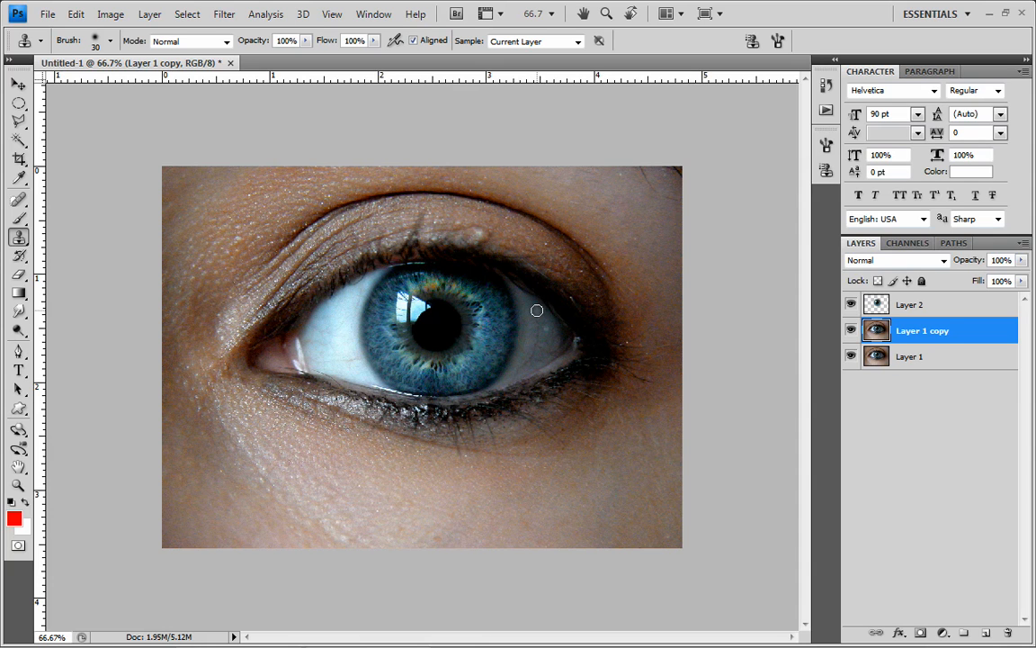
{"action": "mouse_move", "coordinate": [532, 324]}
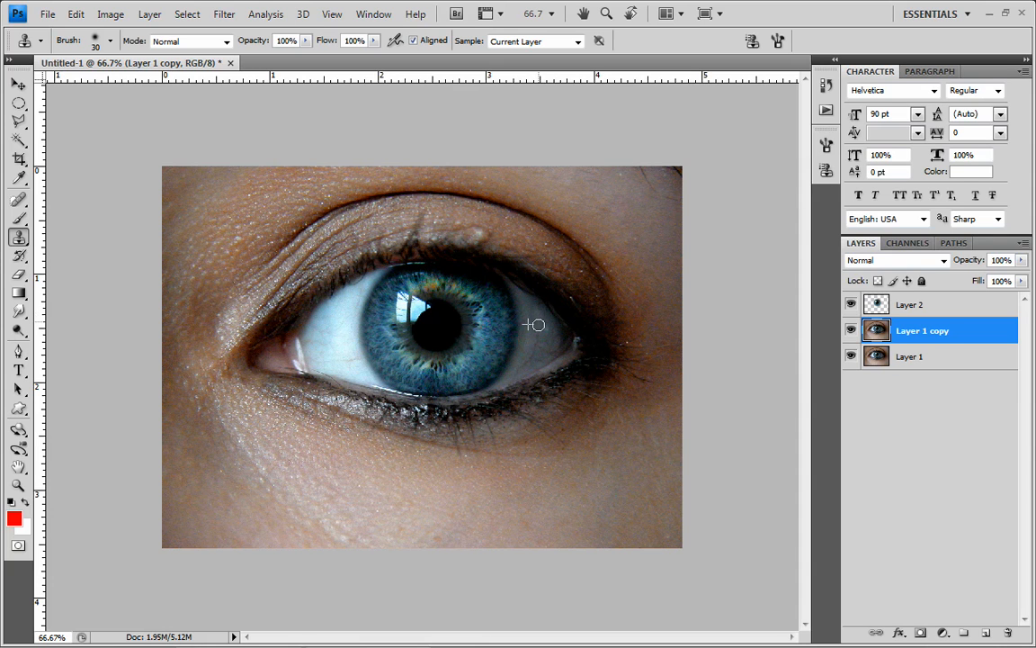
{"action": "mouse_move", "coordinate": [532, 337]}
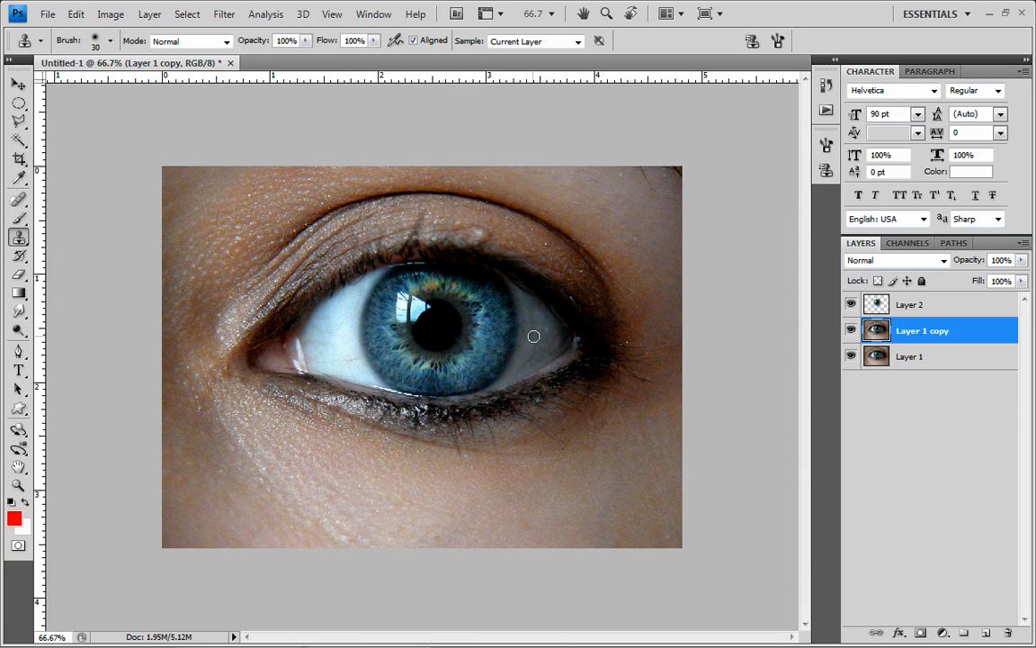
{"action": "mouse_move", "coordinate": [543, 389]}
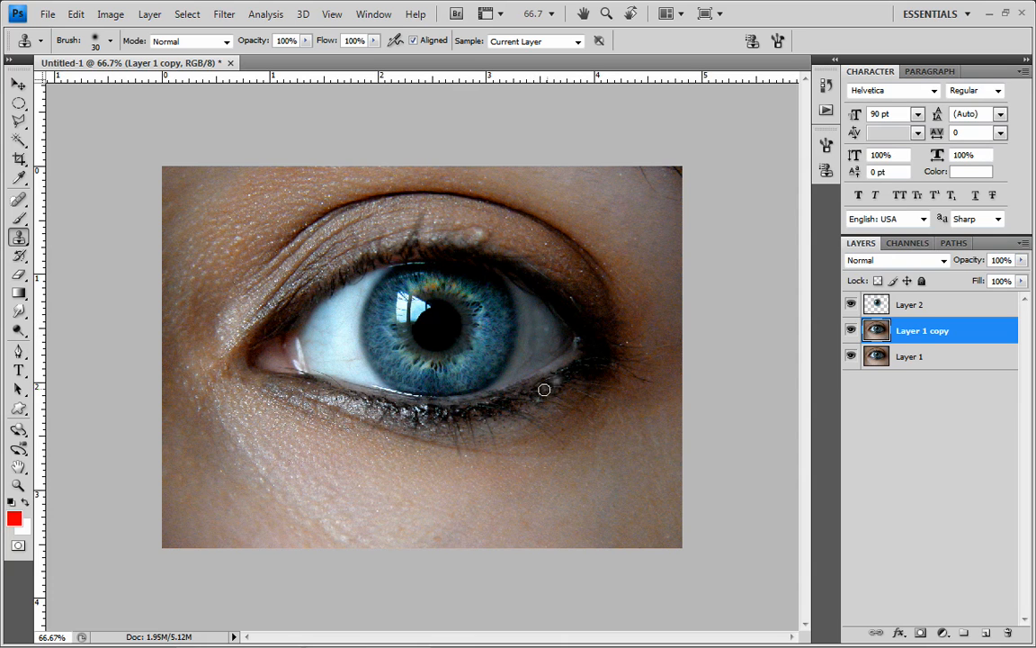
{"action": "mouse_move", "coordinate": [543, 323]}
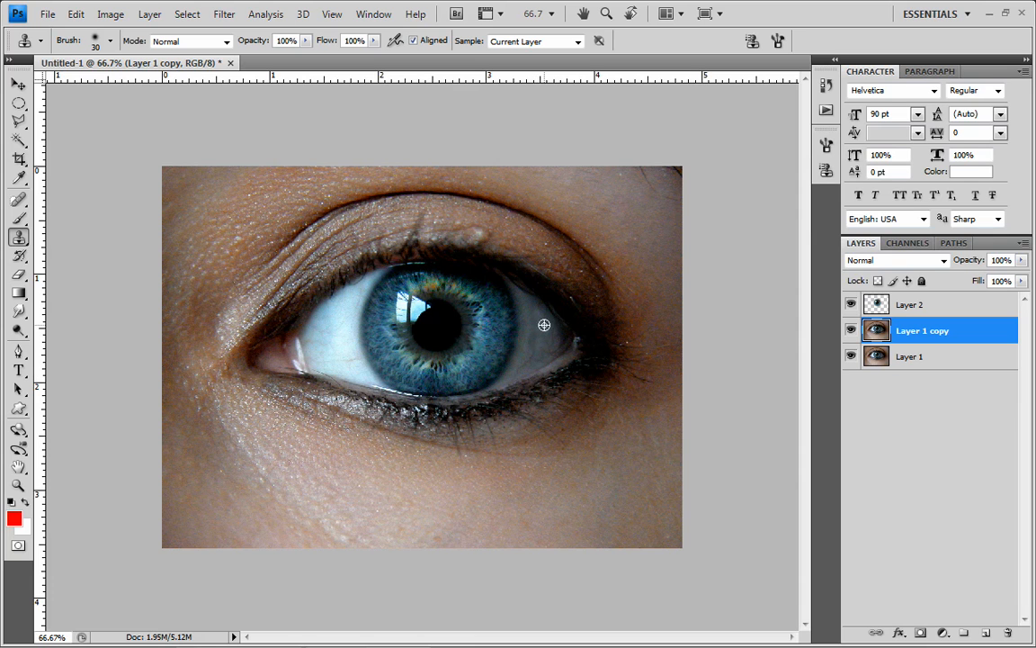
{"action": "mouse_move", "coordinate": [541, 342]}
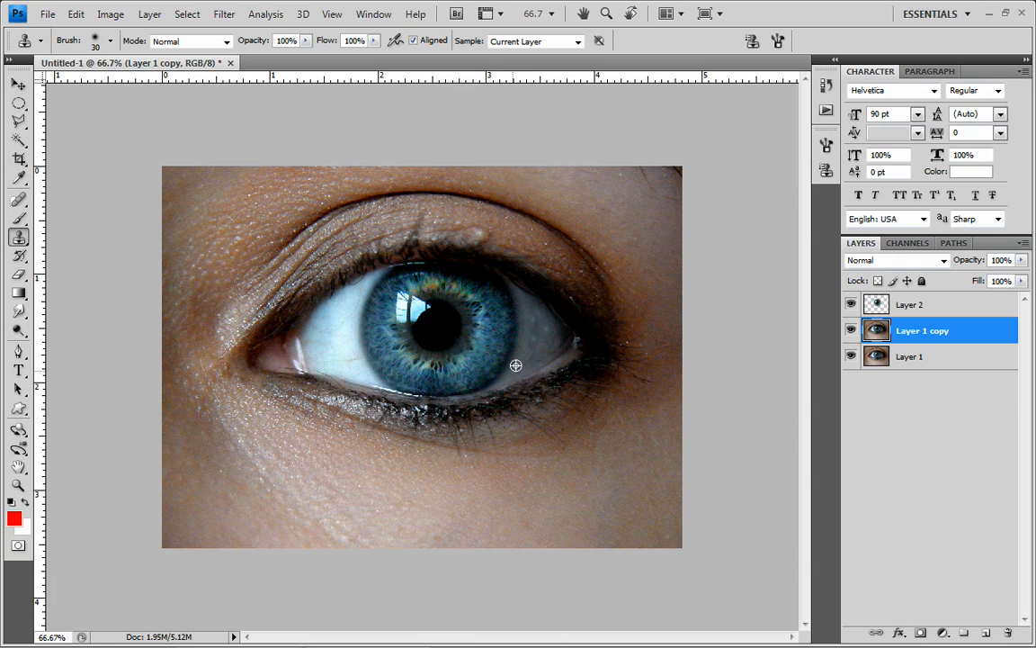
{"action": "mouse_move", "coordinate": [525, 351]}
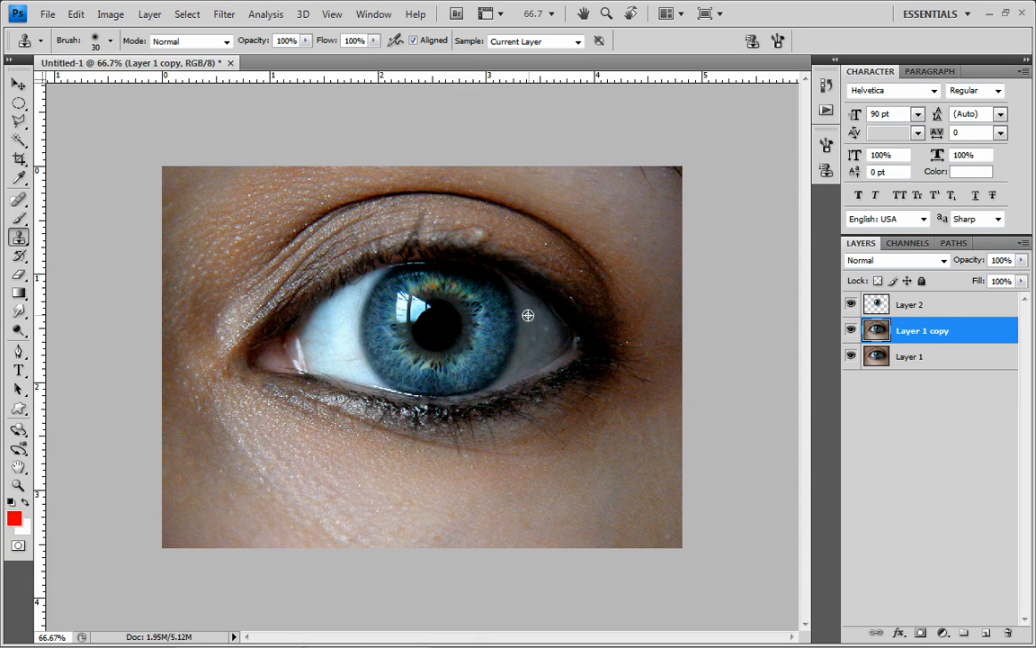
{"action": "mouse_move", "coordinate": [533, 360]}
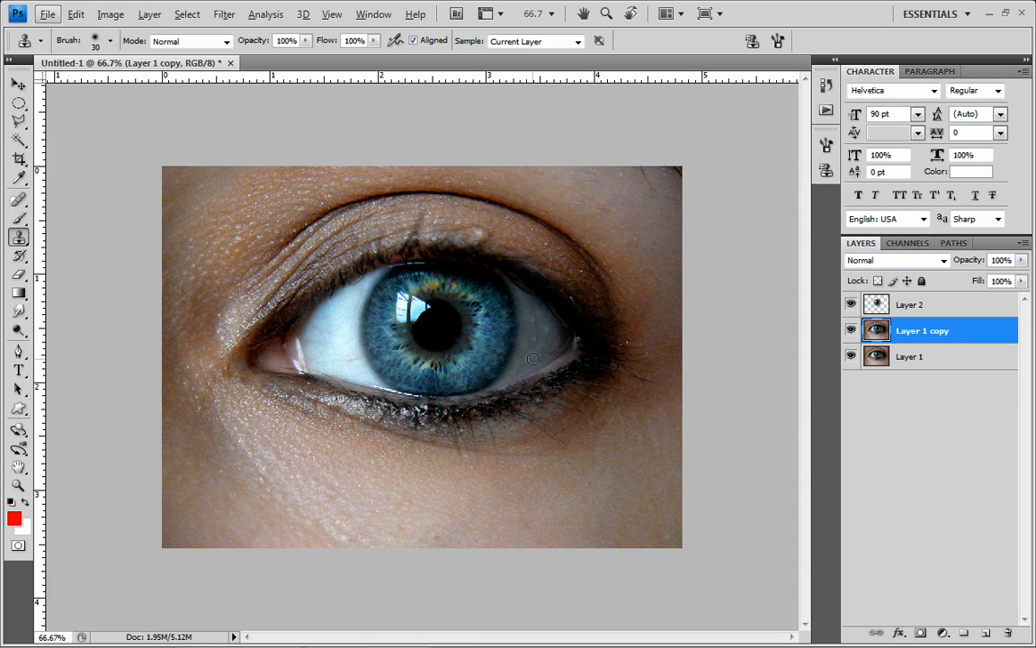
{"action": "mouse_move", "coordinate": [543, 345]}
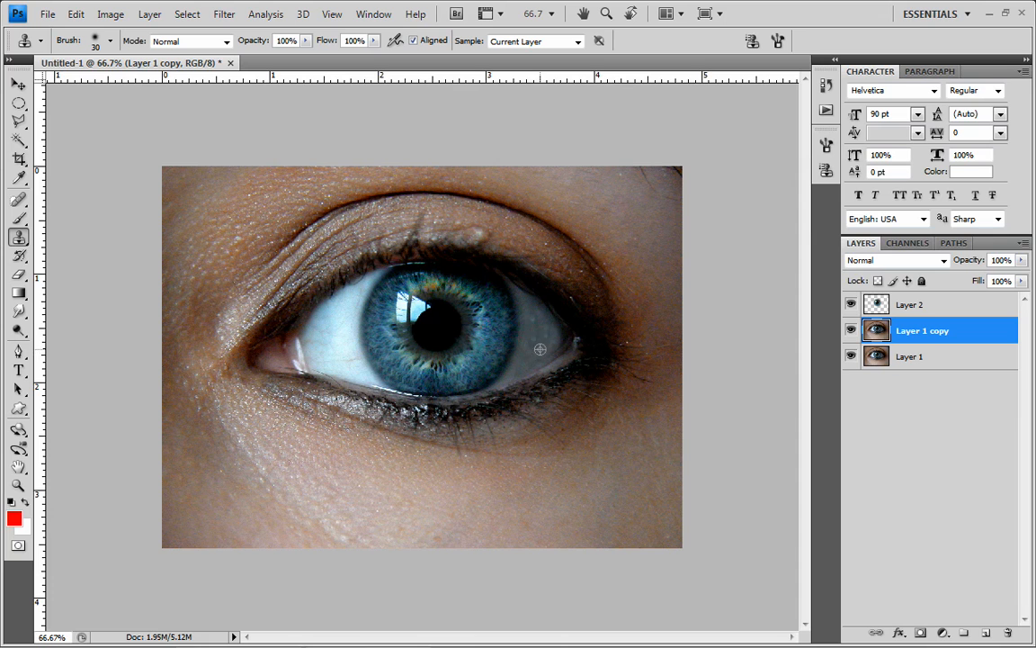
{"action": "mouse_move", "coordinate": [536, 345]}
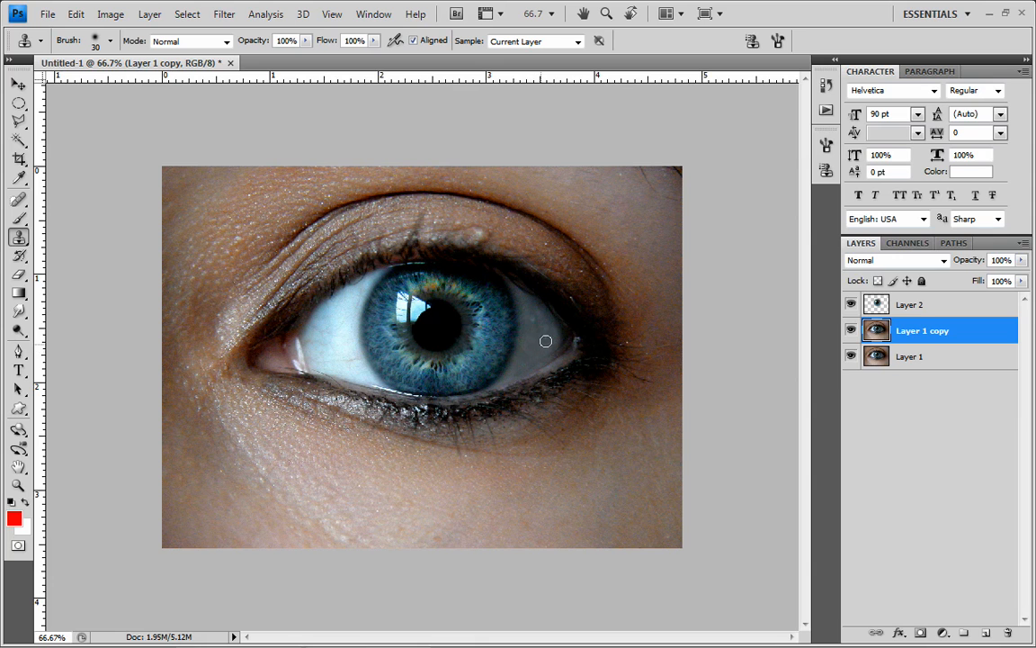
{"action": "mouse_move", "coordinate": [532, 324]}
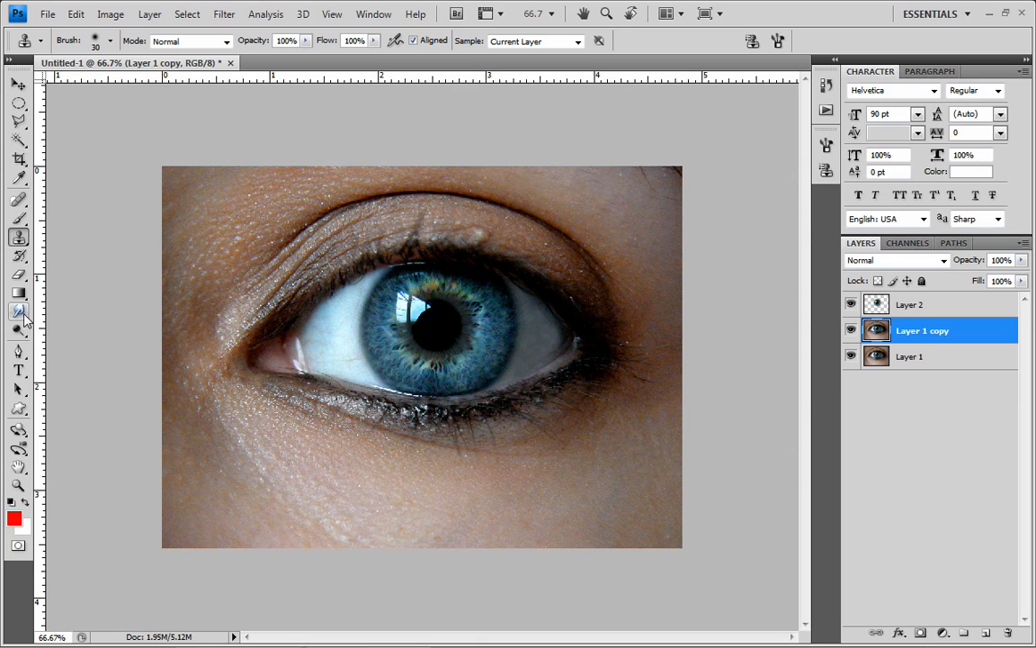
Step: Pick the Blur/Sharpen tool from the toolbox flyout, leaving strength at 75%
{"action": "left_click", "coordinate": [18, 329]}
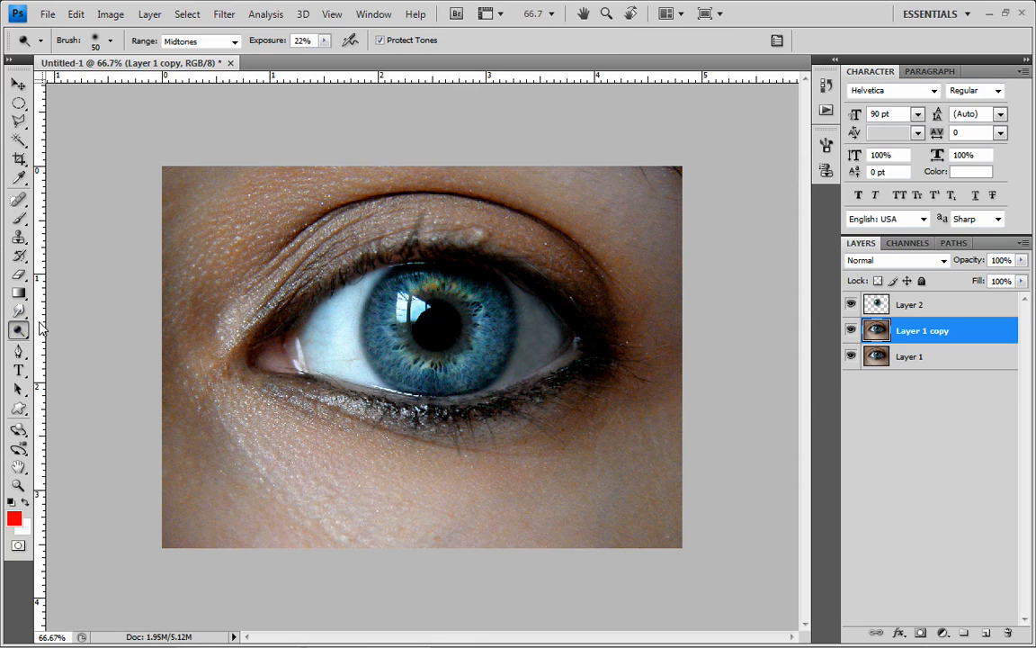
{"action": "left_click", "coordinate": [18, 313]}
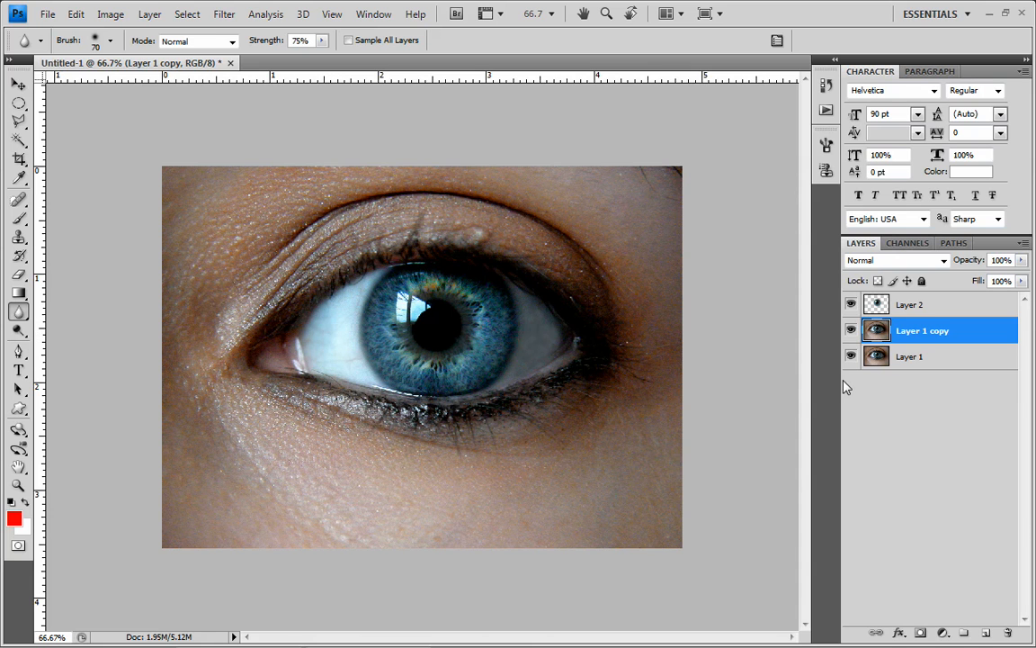
{"action": "mouse_move", "coordinate": [926, 314]}
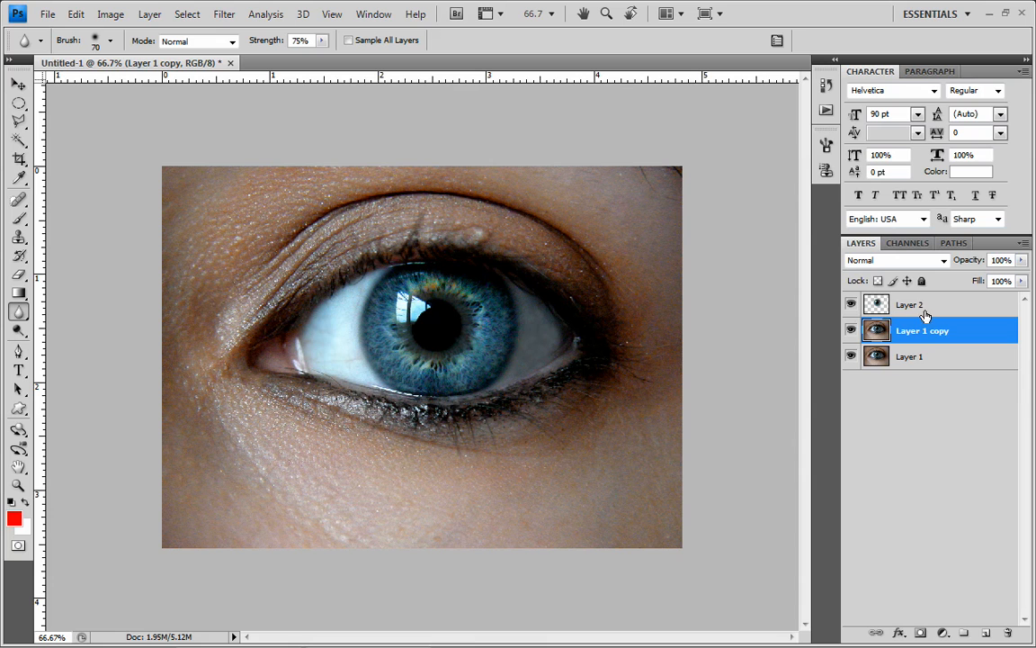
Step: Merge Layer 2 down into Layer 1 copy, then hide it to compare with Layer 1
{"action": "left_click", "coordinate": [908, 304]}
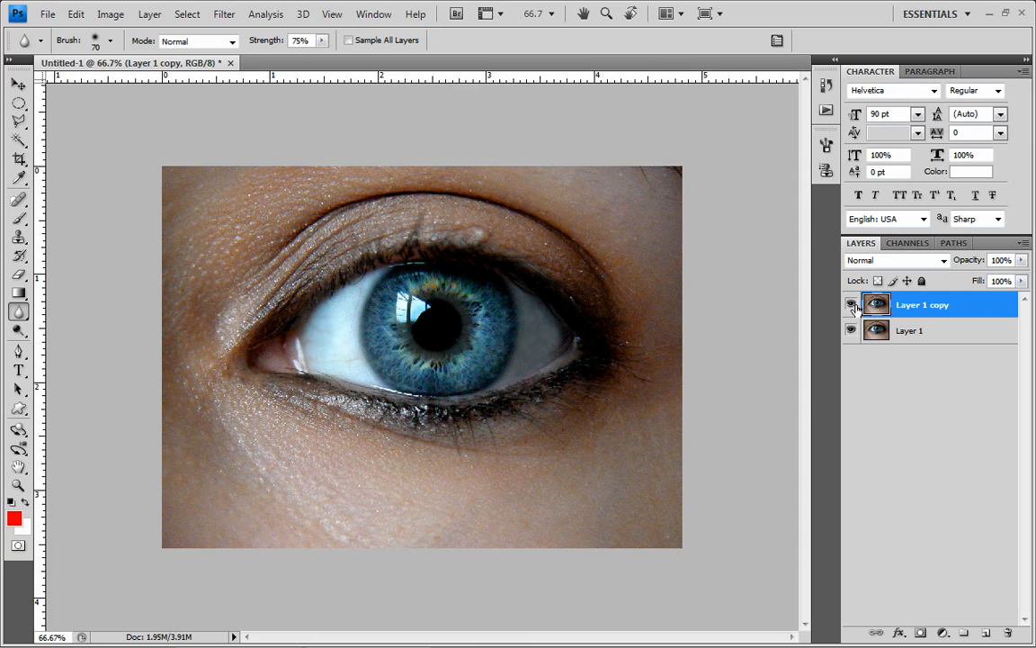
{"action": "left_click", "coordinate": [849, 304]}
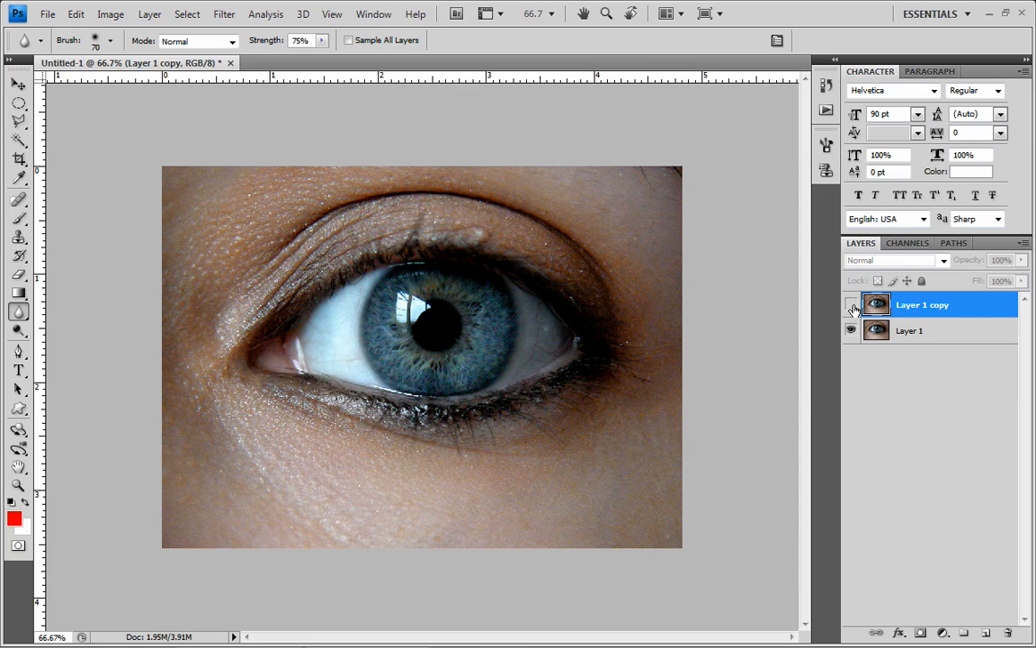